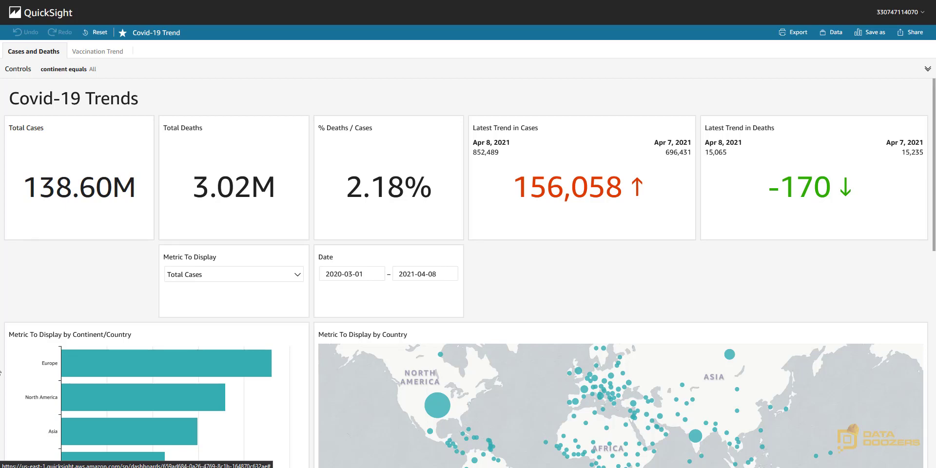
Change Metric To Display to Total Deaths, then reopen the list for Total Cases per Million.
{"action": "scroll", "scroll_direction": "down", "scroll_amount": 3}
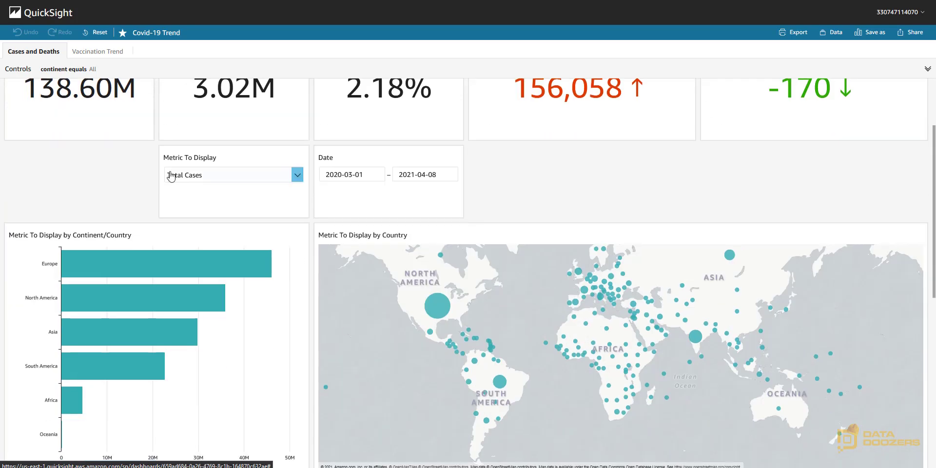
{"action": "left_click", "coordinate": [297, 174]}
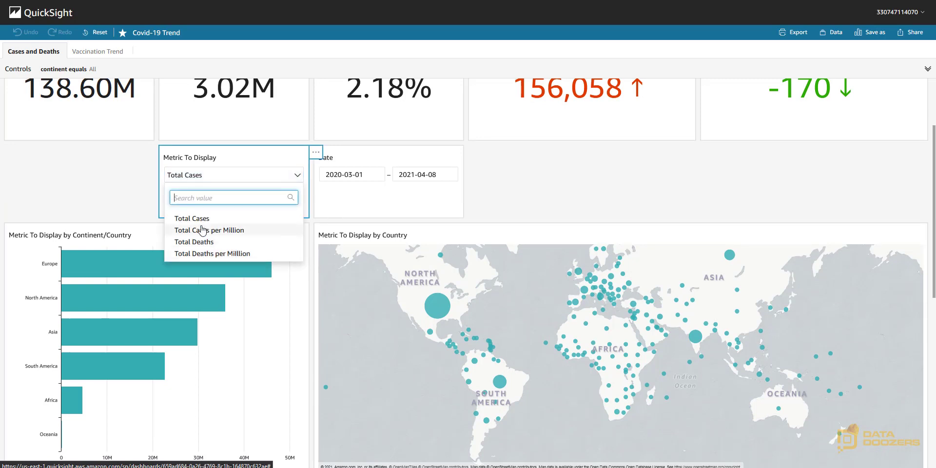
{"action": "mouse_move", "coordinate": [108, 202]}
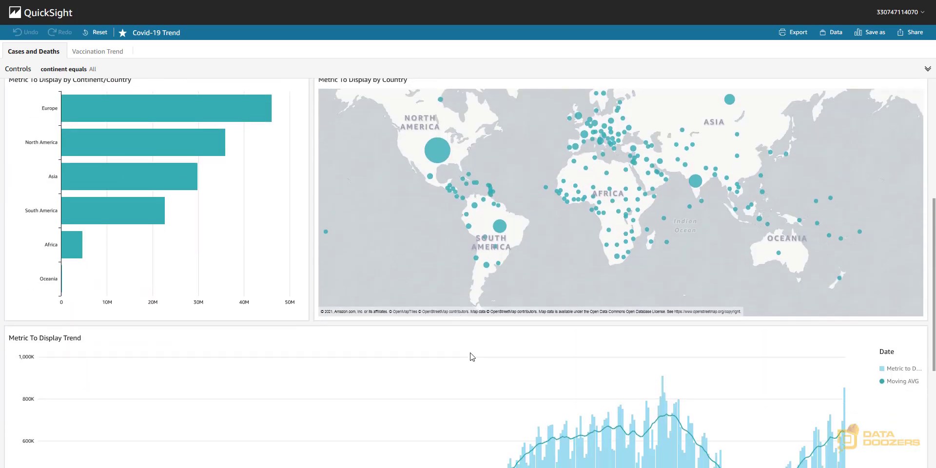
{"action": "scroll", "scroll_direction": "up", "scroll_amount": 3}
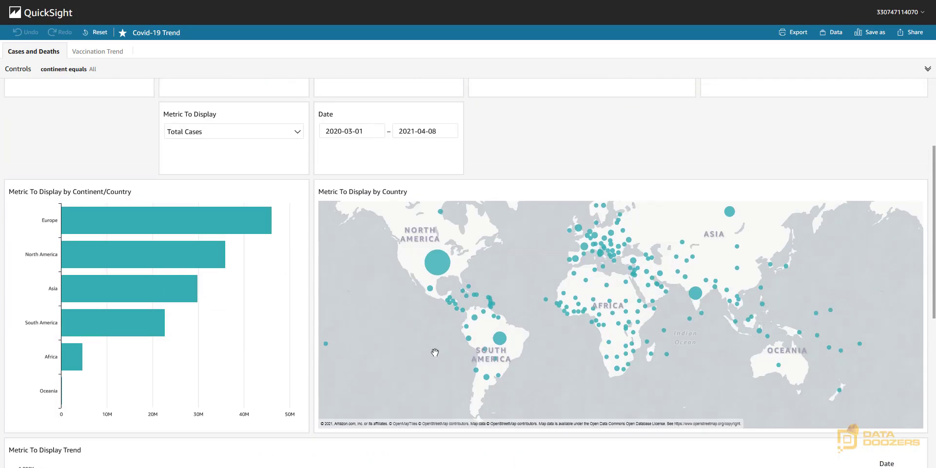
{"action": "scroll", "scroll_direction": "up", "scroll_amount": 3}
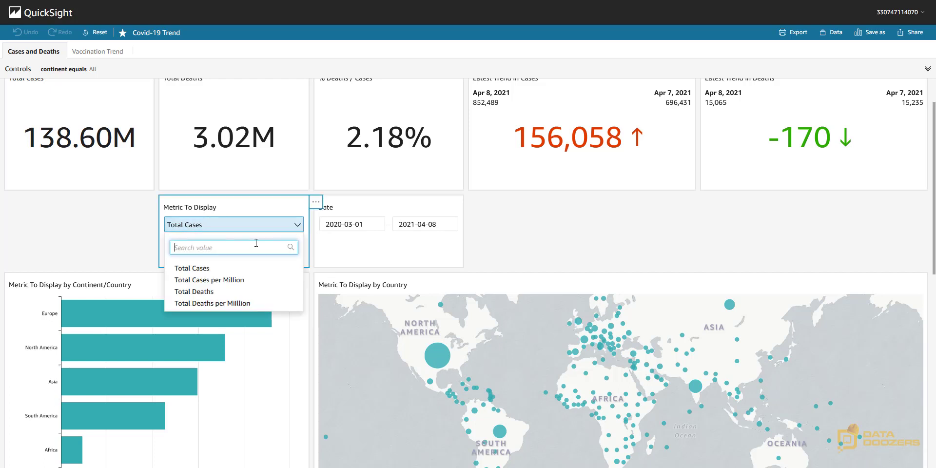
{"action": "left_click", "coordinate": [193, 291]}
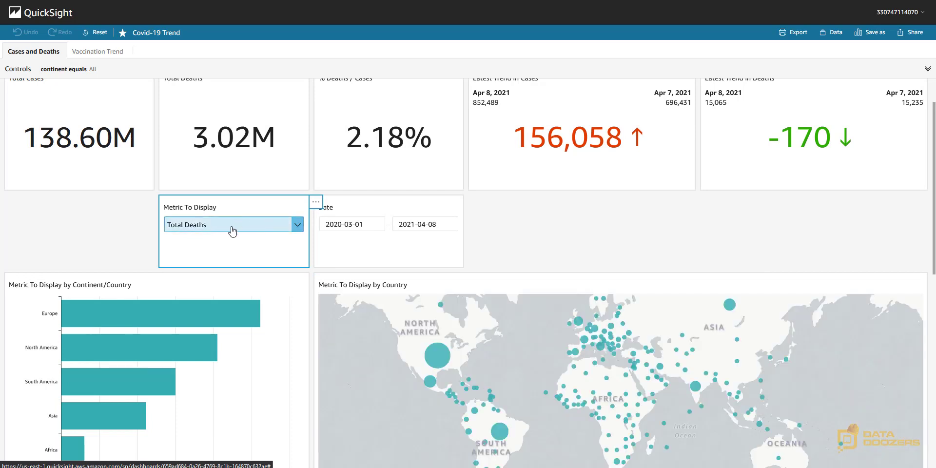
{"action": "scroll", "scroll_direction": "down", "scroll_amount": 3}
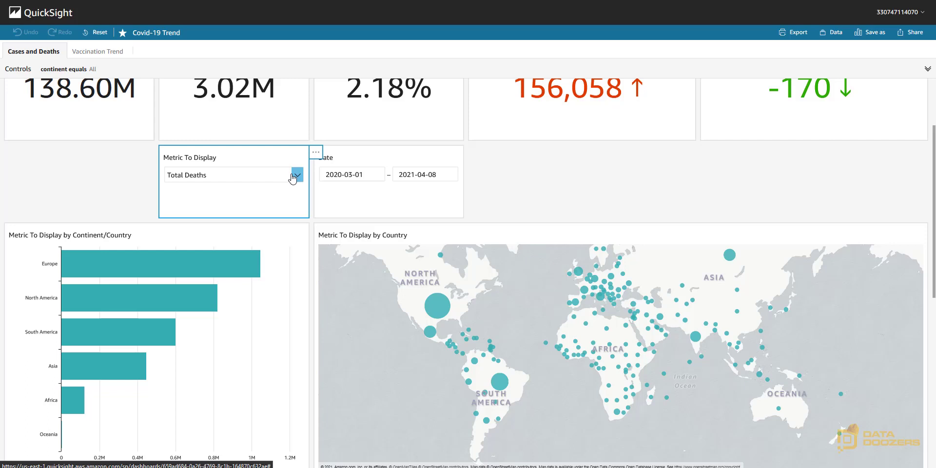
{"action": "left_click", "coordinate": [297, 175]}
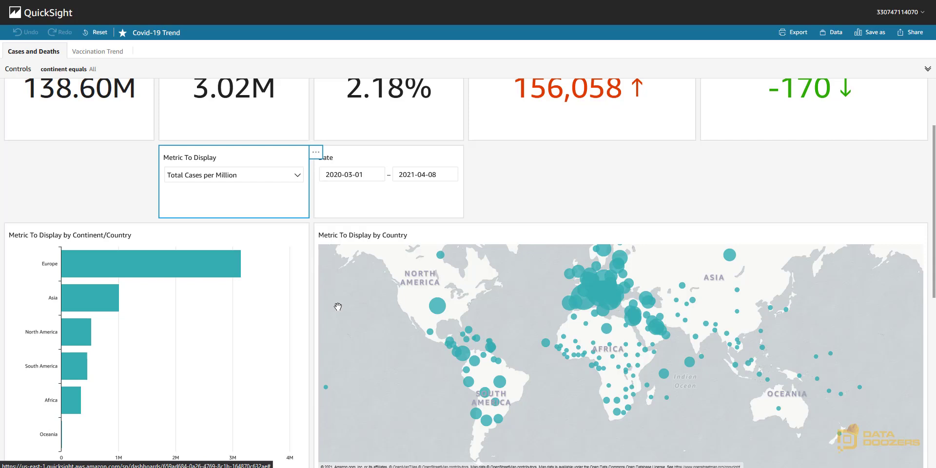
{"action": "mouse_move", "coordinate": [352, 305]}
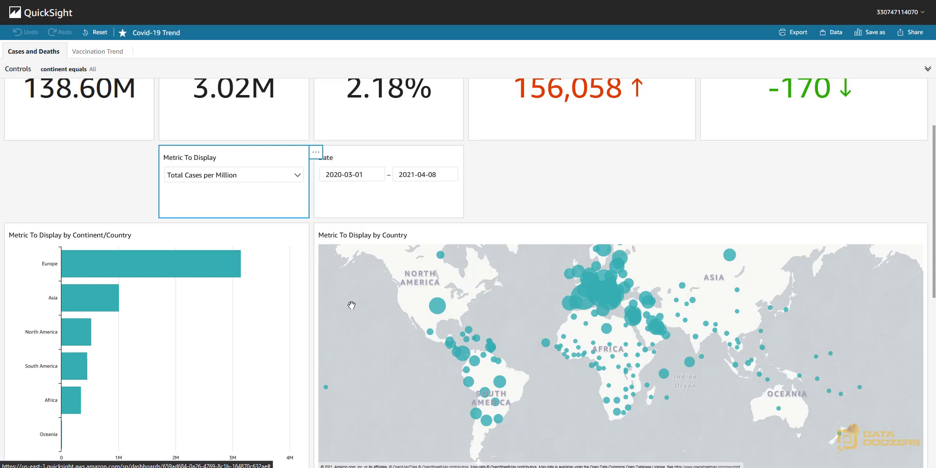
{"action": "mouse_move", "coordinate": [359, 306]}
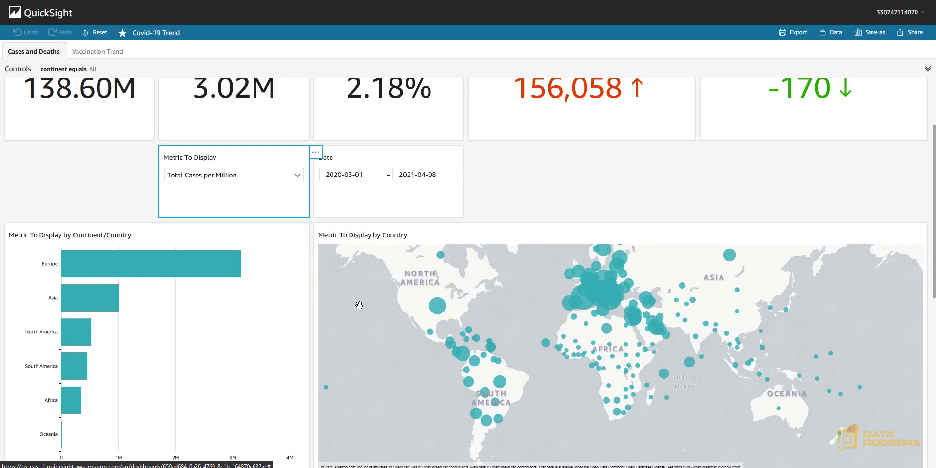
{"action": "mouse_move", "coordinate": [370, 316]}
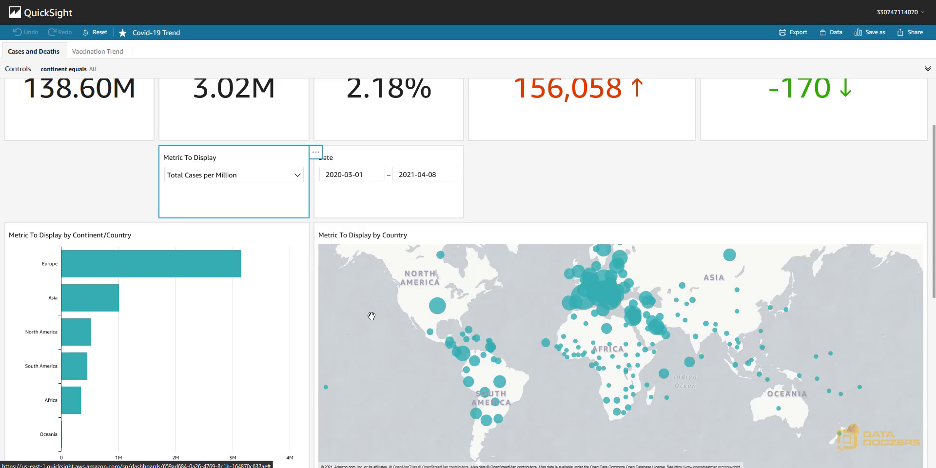
{"action": "mouse_move", "coordinate": [232, 265]}
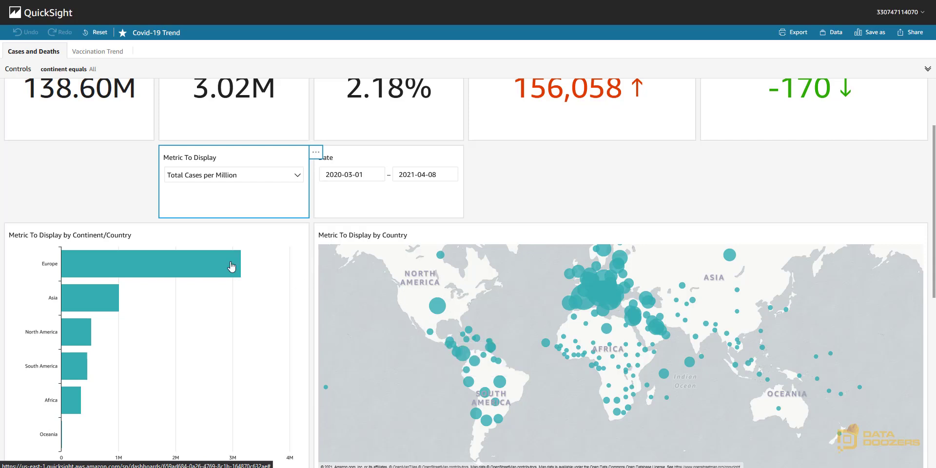
{"action": "mouse_move", "coordinate": [401, 347]}
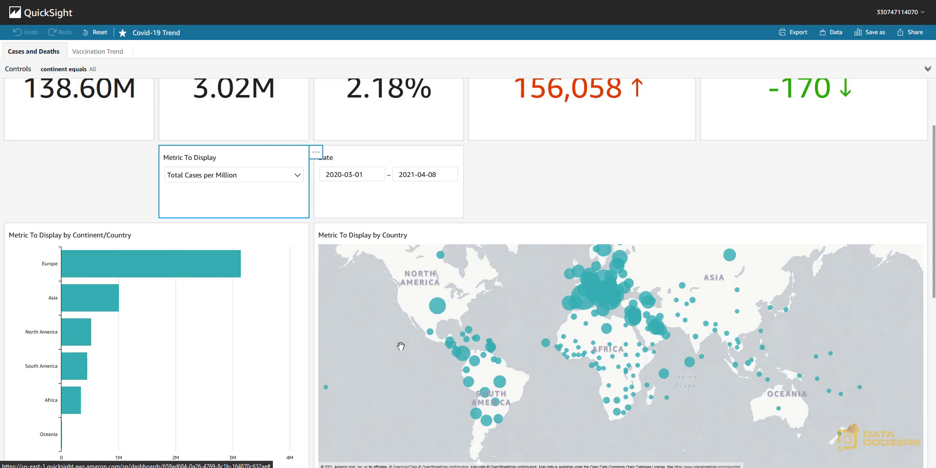
{"action": "mouse_move", "coordinate": [255, 243]}
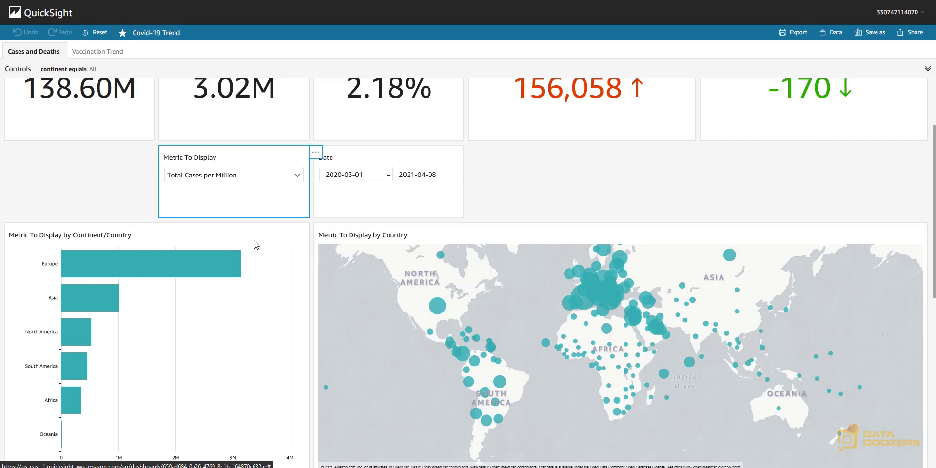
{"action": "mouse_move", "coordinate": [326, 246]}
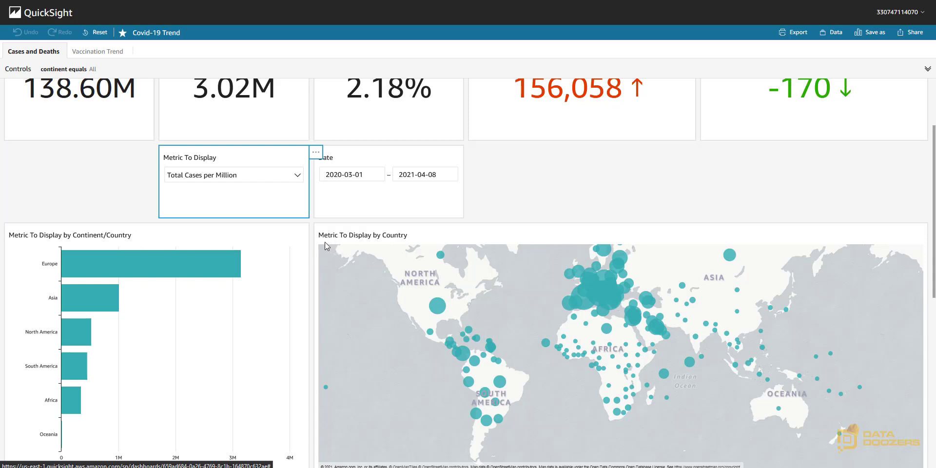
{"action": "mouse_move", "coordinate": [93, 251]}
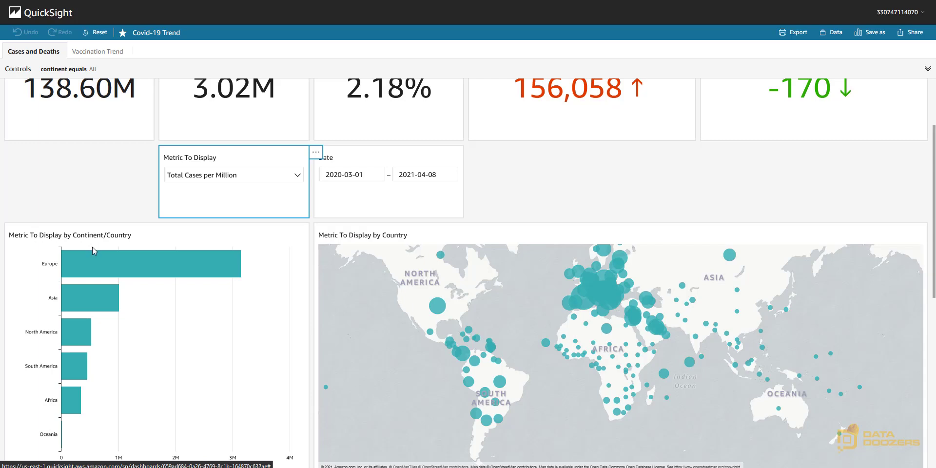
Review the trend chart's daily Total Cases per Million values and open the metric list.
{"action": "scroll", "scroll_direction": "down", "scroll_amount": 3}
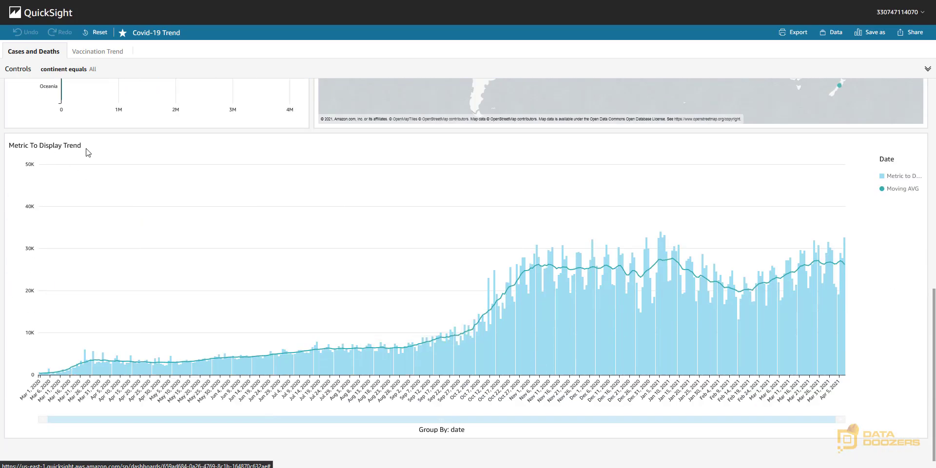
{"action": "scroll", "scroll_direction": "up", "scroll_amount": 3}
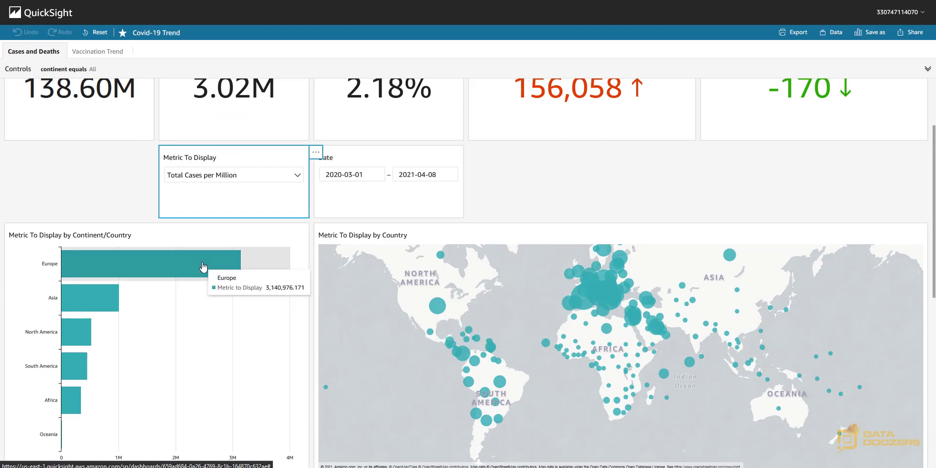
{"action": "scroll", "scroll_direction": "down", "scroll_amount": 3}
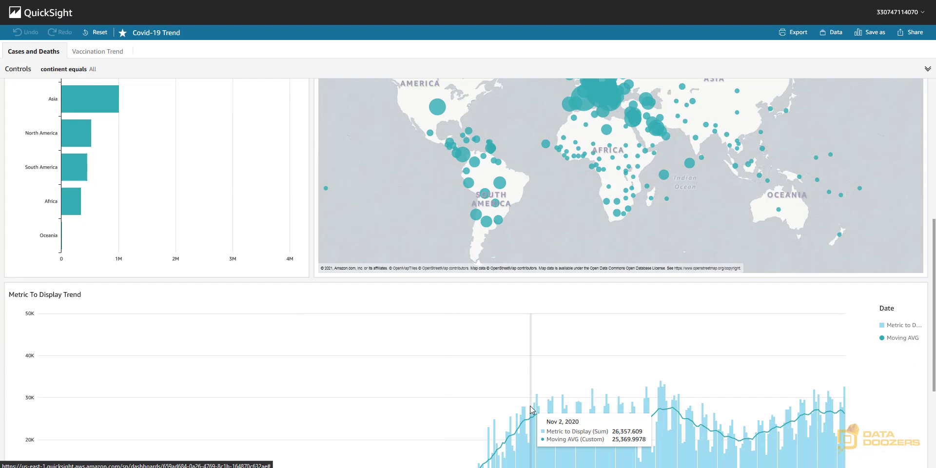
{"action": "scroll", "scroll_direction": "down", "scroll_amount": 3}
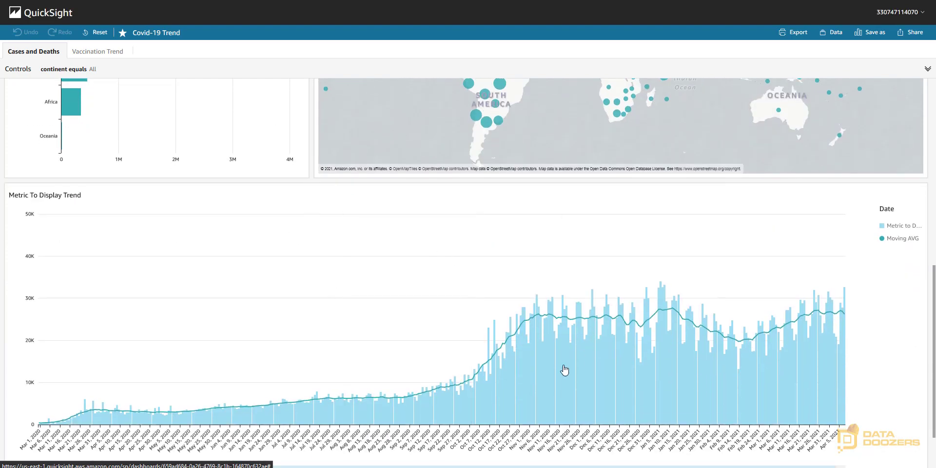
{"action": "mouse_move", "coordinate": [571, 363]}
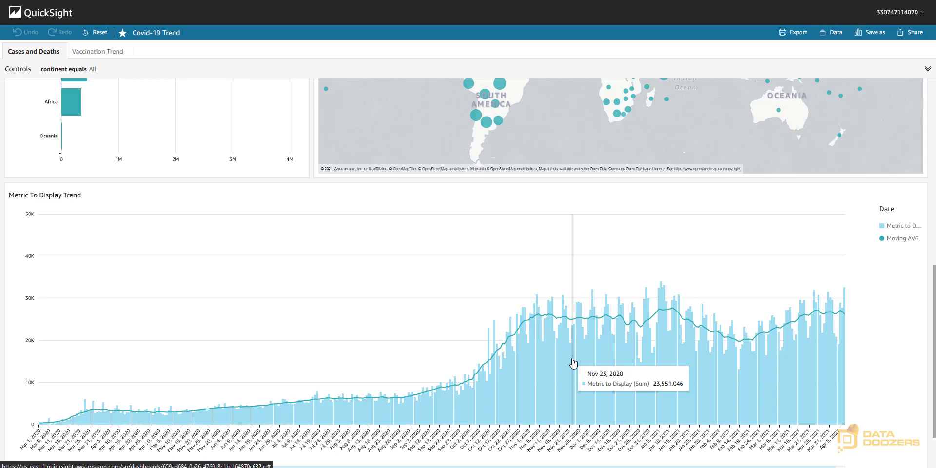
{"action": "scroll", "scroll_direction": "up", "scroll_amount": 3}
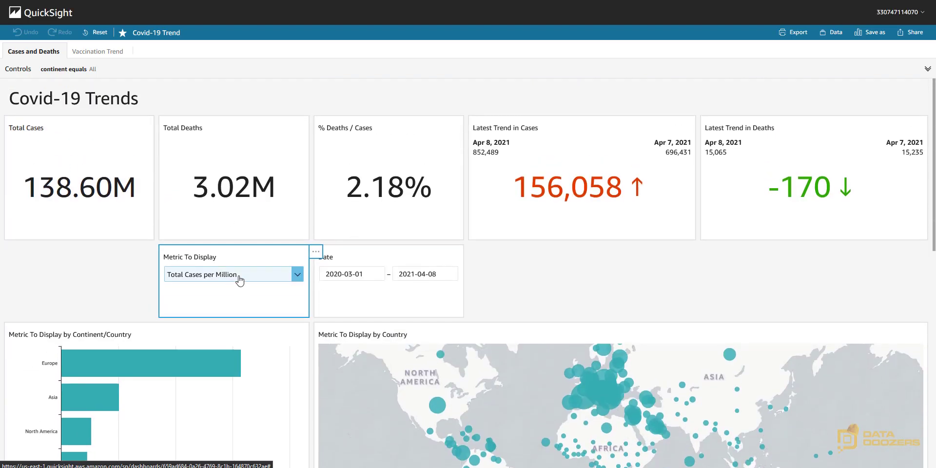
{"action": "mouse_move", "coordinate": [270, 306]}
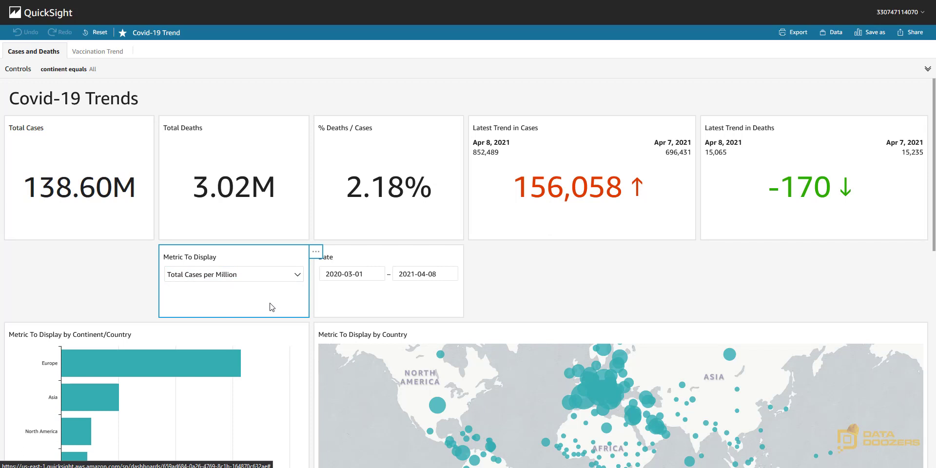
{"action": "scroll", "scroll_direction": "down", "scroll_amount": 3}
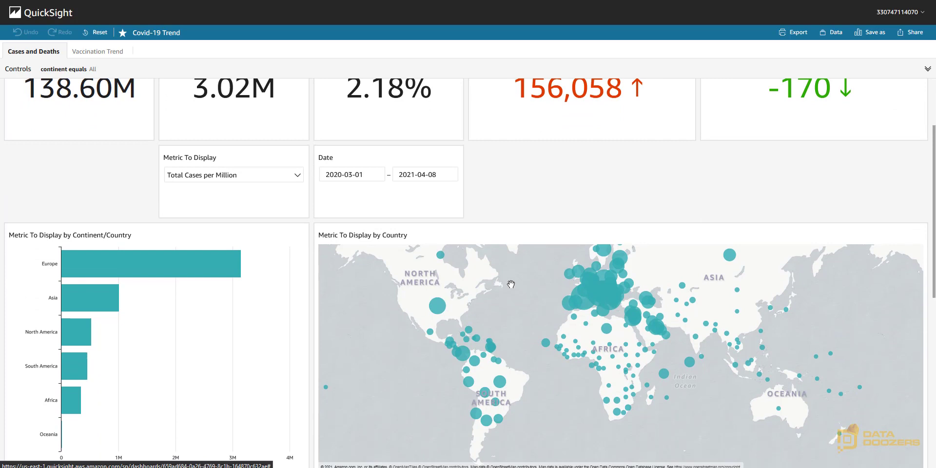
{"action": "scroll", "scroll_direction": "down", "scroll_amount": 3}
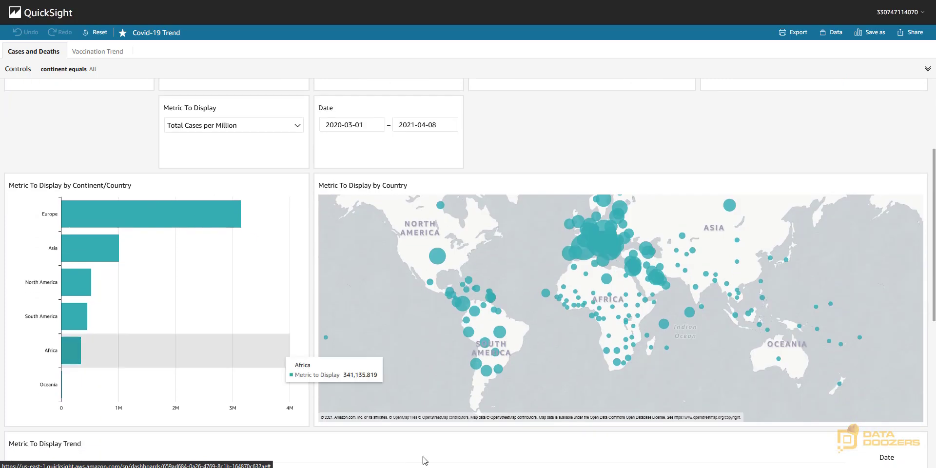
{"action": "mouse_move", "coordinate": [438, 257]}
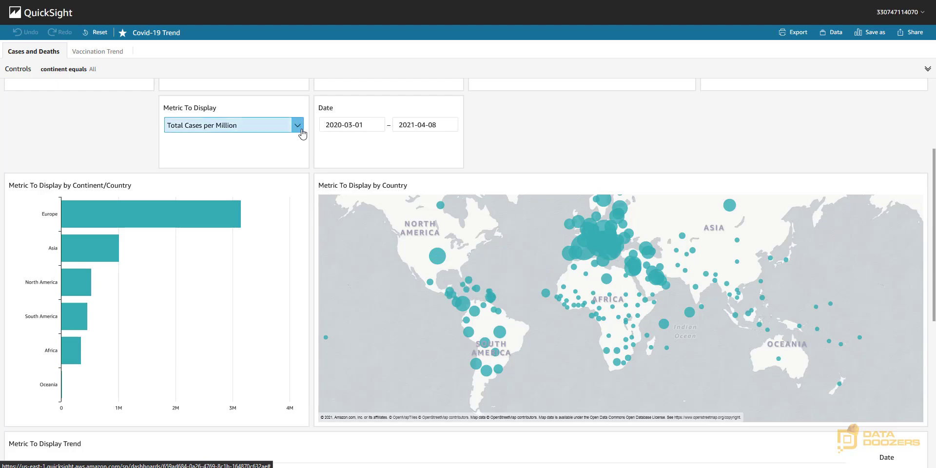
{"action": "left_click", "coordinate": [297, 124]}
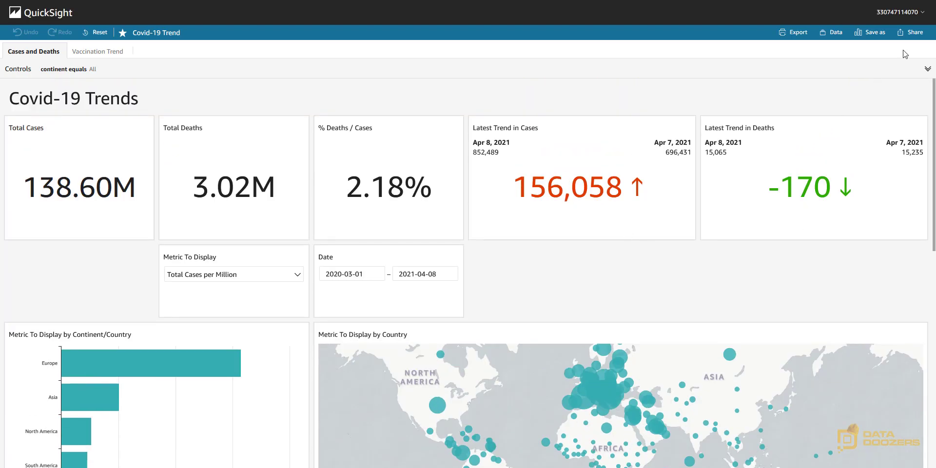
Save the dashboard as a new analysis named 'Fix'.
{"action": "left_click", "coordinate": [873, 32]}
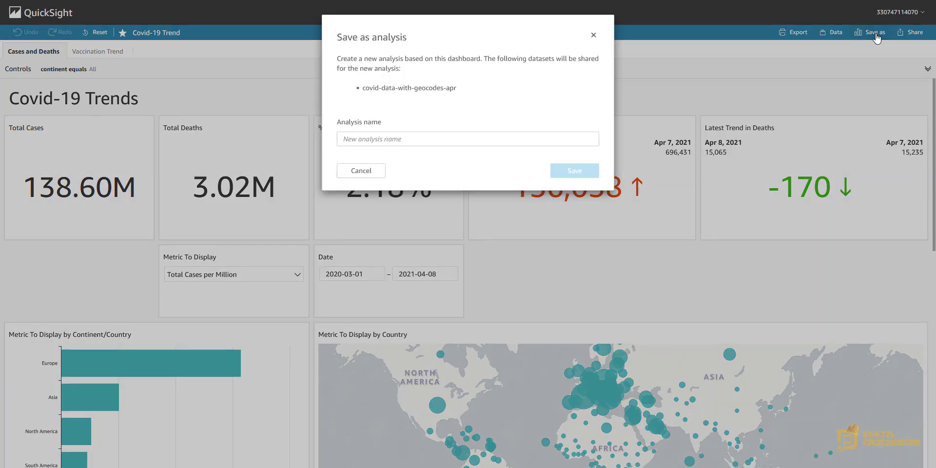
{"action": "left_click", "coordinate": [467, 95]}
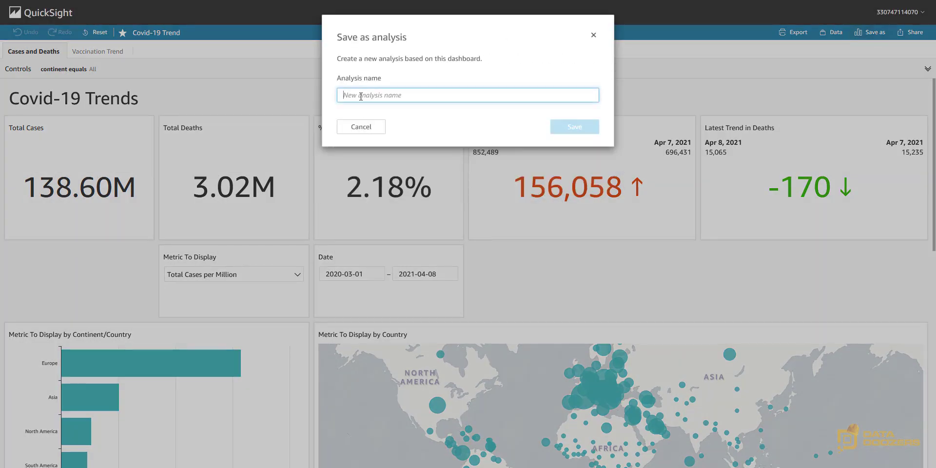
{"action": "type", "text": "Fix"}
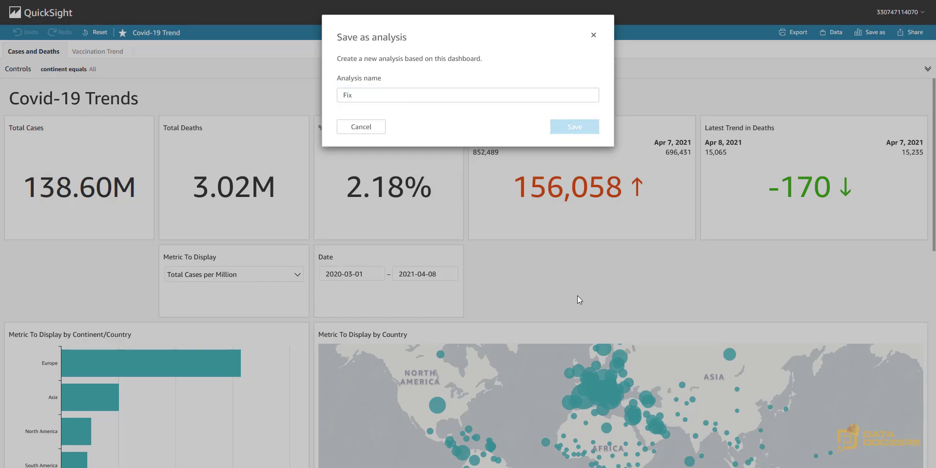
{"action": "left_click", "coordinate": [573, 127]}
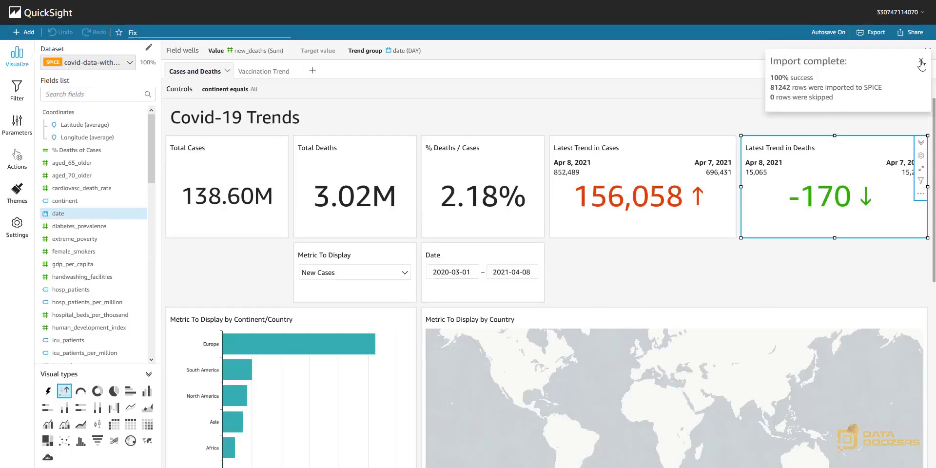
Dismiss the Import complete notice and scroll down to the country map.
{"action": "left_click", "coordinate": [922, 64]}
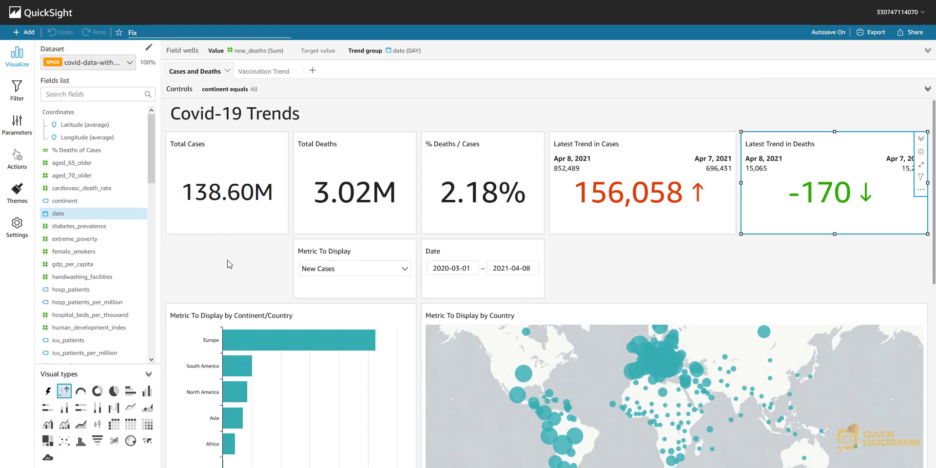
{"action": "scroll", "scroll_direction": "down", "scroll_amount": 3}
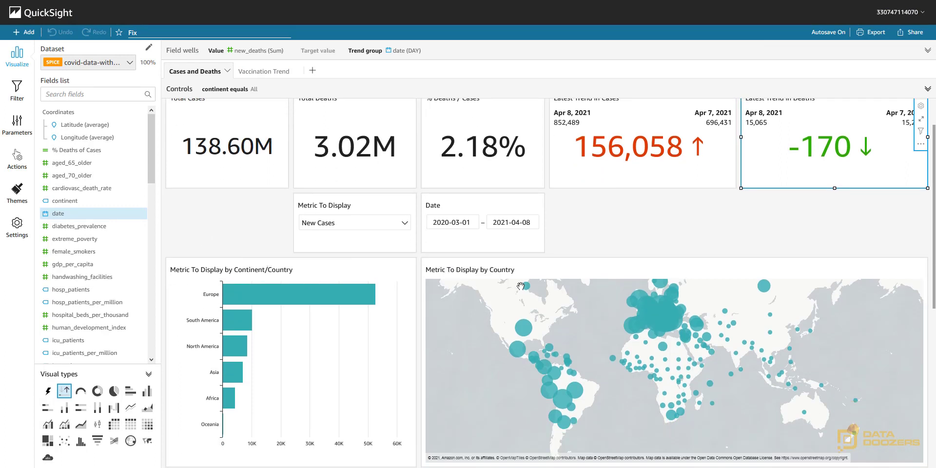
{"action": "mouse_move", "coordinate": [404, 211]}
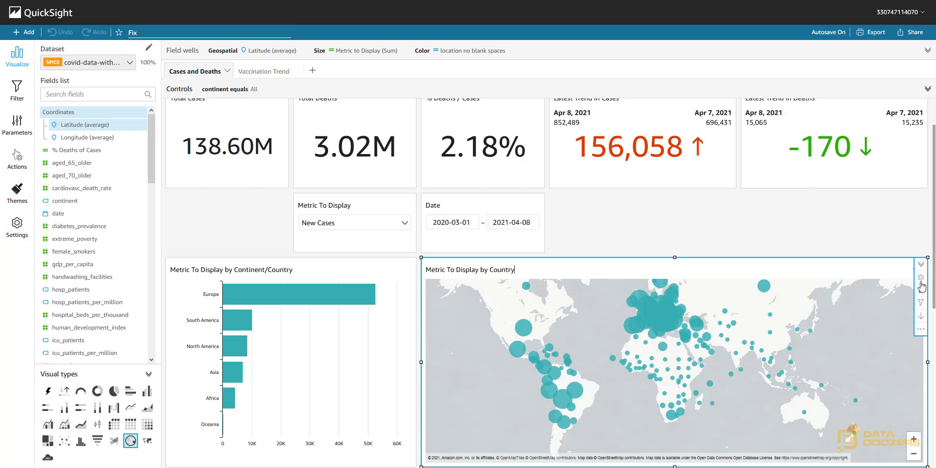
Replace 'Metric To Display' in the map title with the <<$metricselection>> parameter.
{"action": "left_click", "coordinate": [922, 278]}
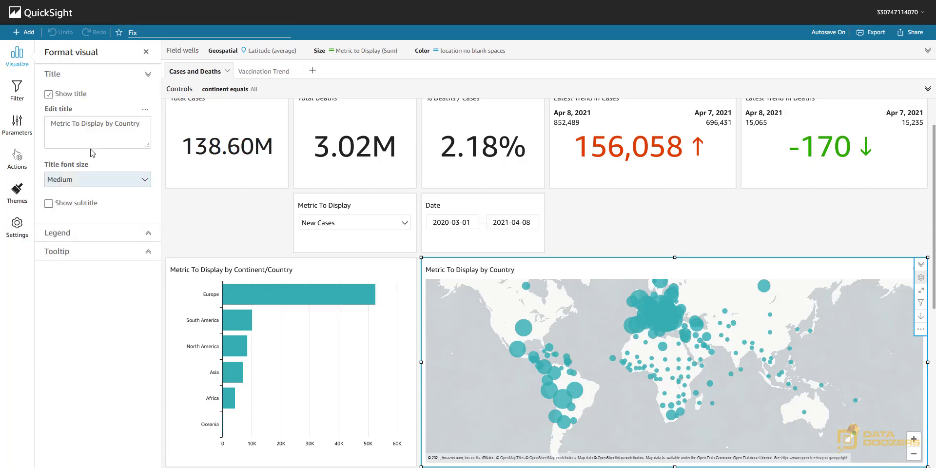
{"action": "triple_click", "coordinate": [96, 124]}
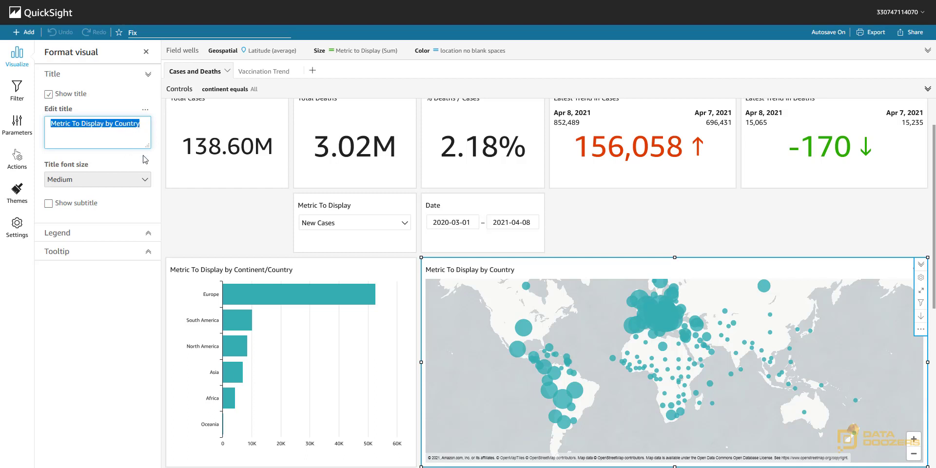
{"action": "mouse_move", "coordinate": [488, 281]}
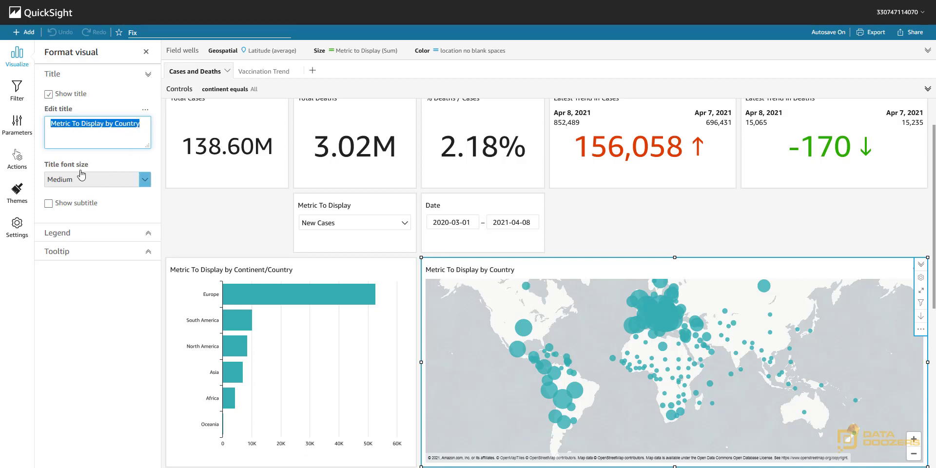
{"action": "left_click", "coordinate": [100, 124]}
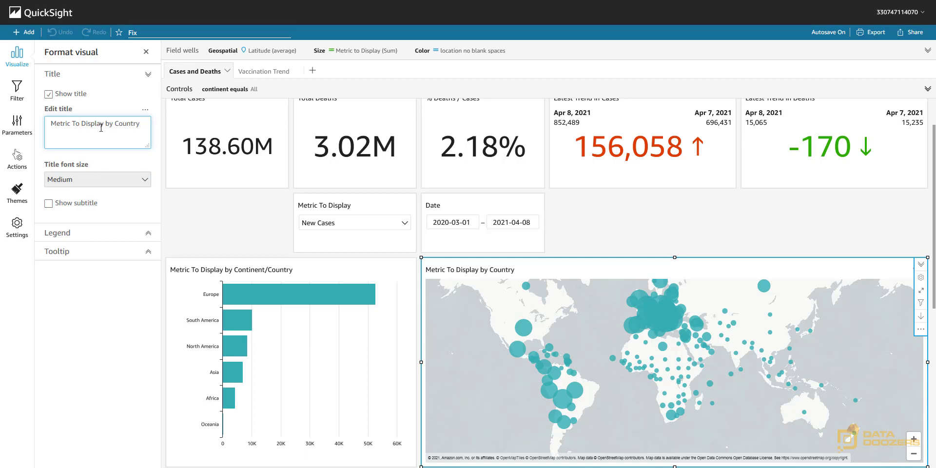
{"action": "double_click", "coordinate": [78, 124]}
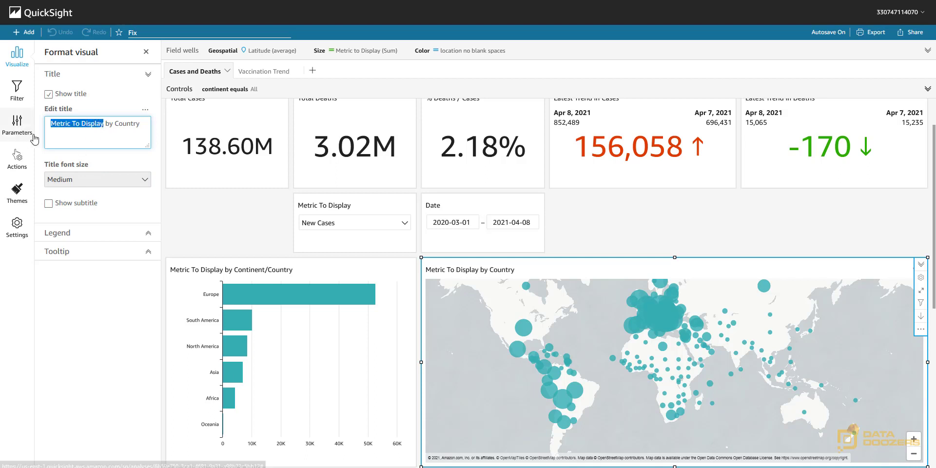
{"action": "key", "text": "Delete"}
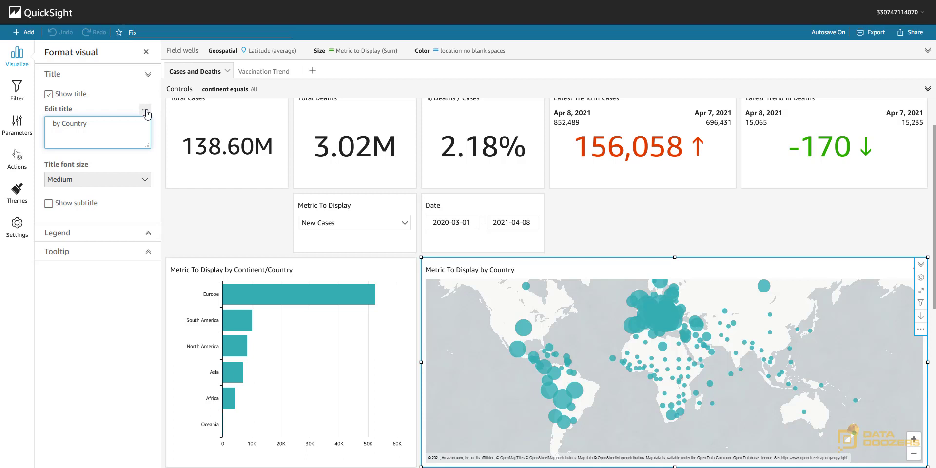
{"action": "left_click", "coordinate": [146, 113]}
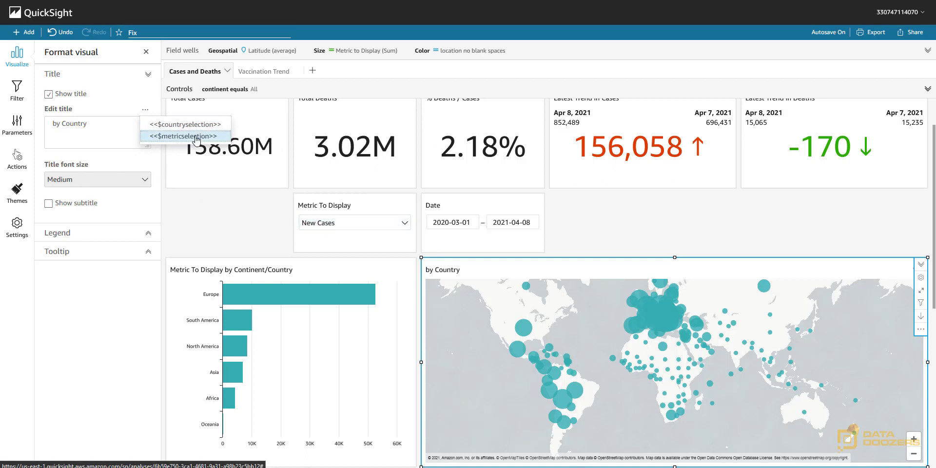
{"action": "left_click", "coordinate": [183, 137]}
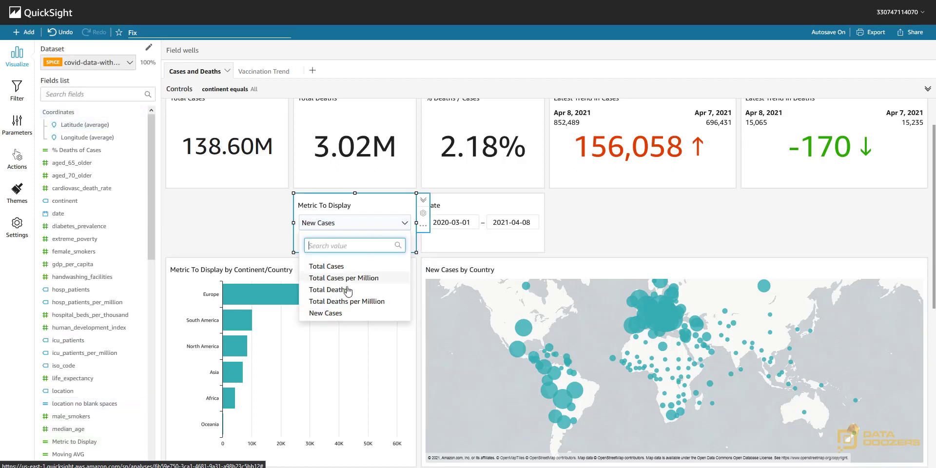
Set the metric to Total Deaths, then reopen the list for Total Deaths per Million.
{"action": "left_click", "coordinate": [327, 290]}
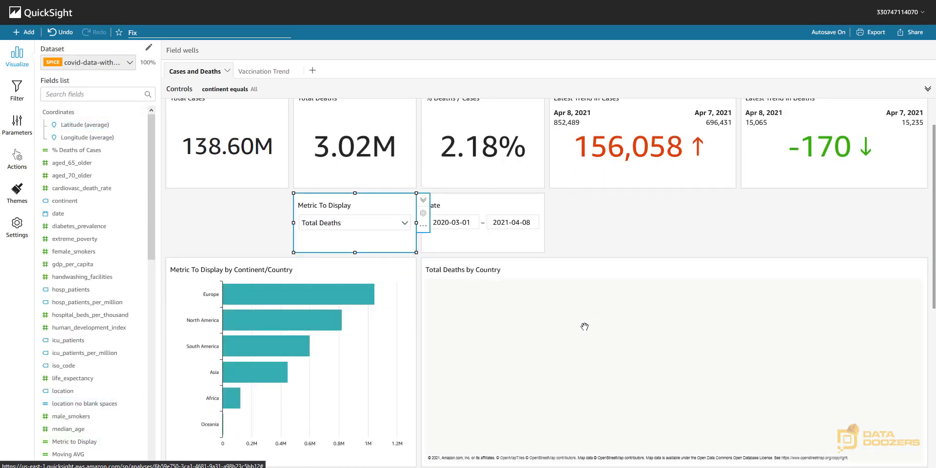
{"action": "left_click", "coordinate": [405, 223]}
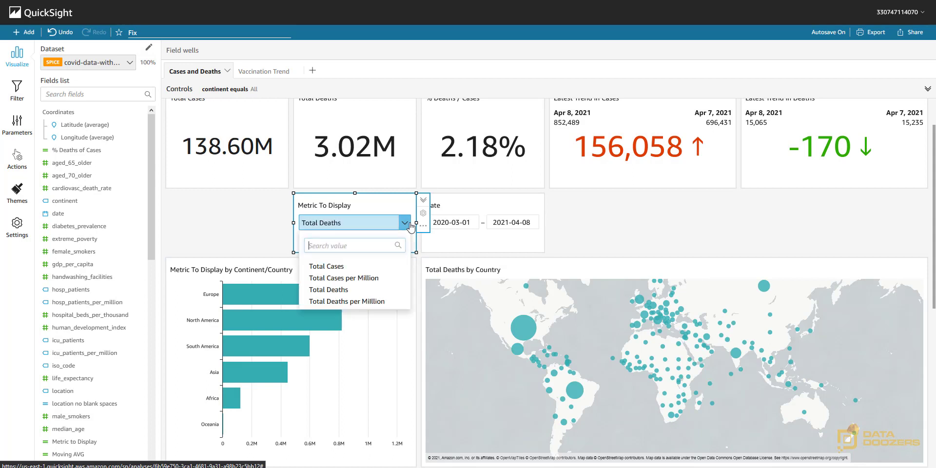
{"action": "left_click", "coordinate": [346, 301]}
{"action": "type", "text": "<<$metricselection>> by Continent/Country"}
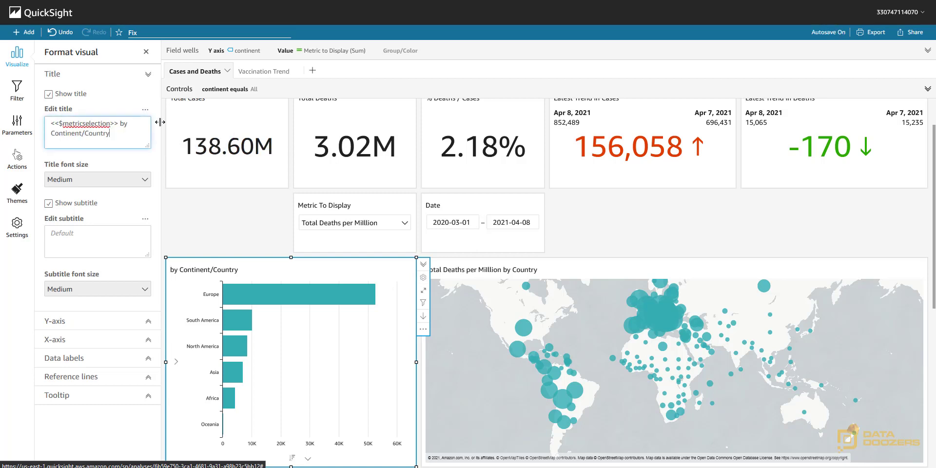
Insert the <<$metricselection>> parameter into the trend chart title.
{"action": "left_click", "coordinate": [163, 52]}
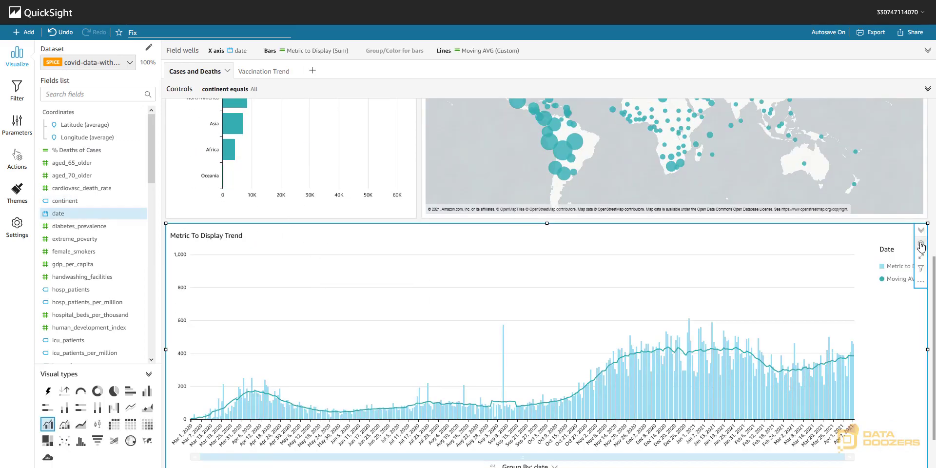
{"action": "left_click", "coordinate": [921, 245]}
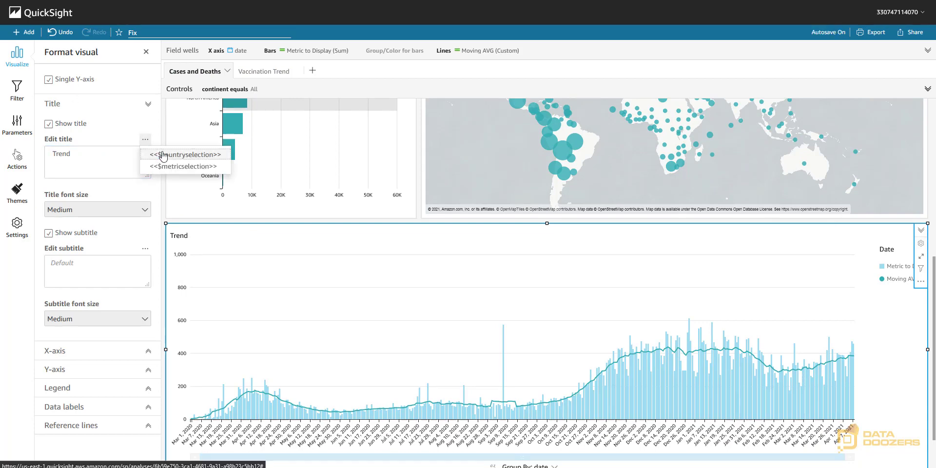
{"action": "left_click", "coordinate": [674, 161]}
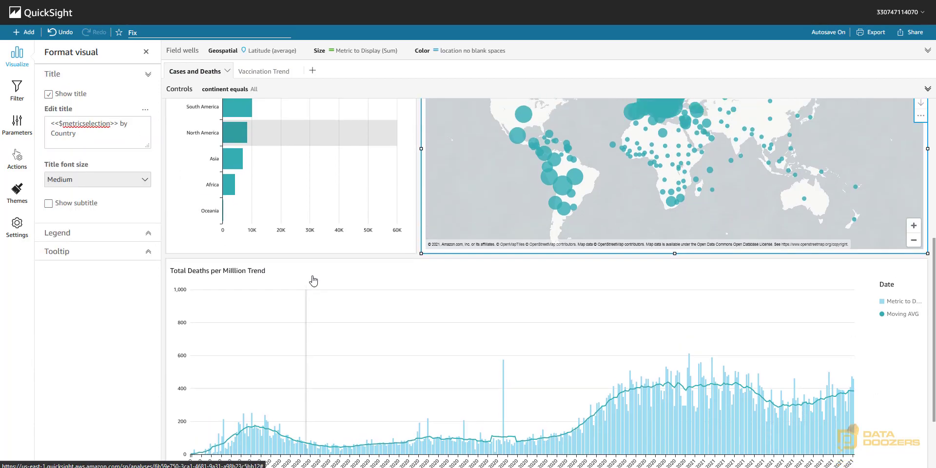
{"action": "scroll", "scroll_direction": "down", "scroll_amount": 3}
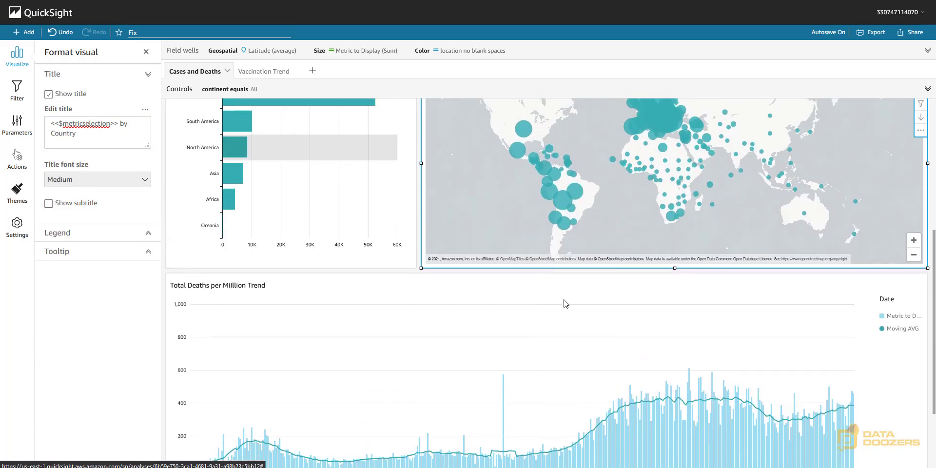
{"action": "scroll", "scroll_direction": "up", "scroll_amount": 3}
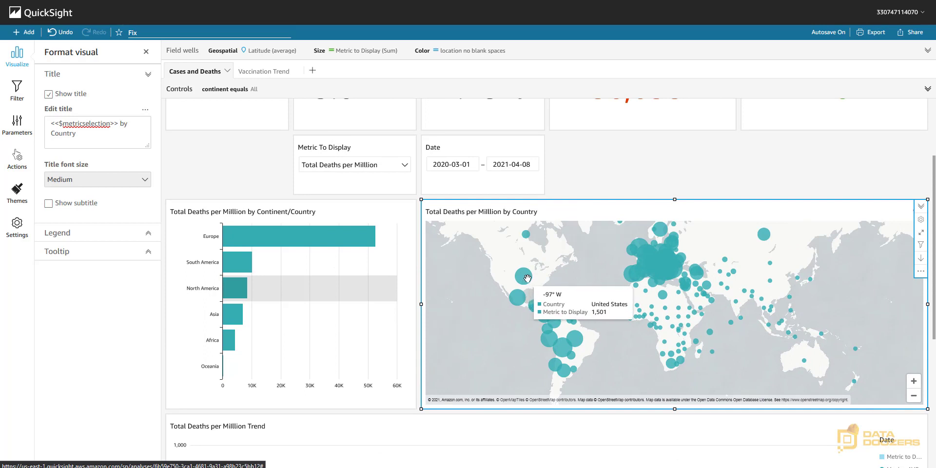
{"action": "mouse_move", "coordinate": [73, 96]}
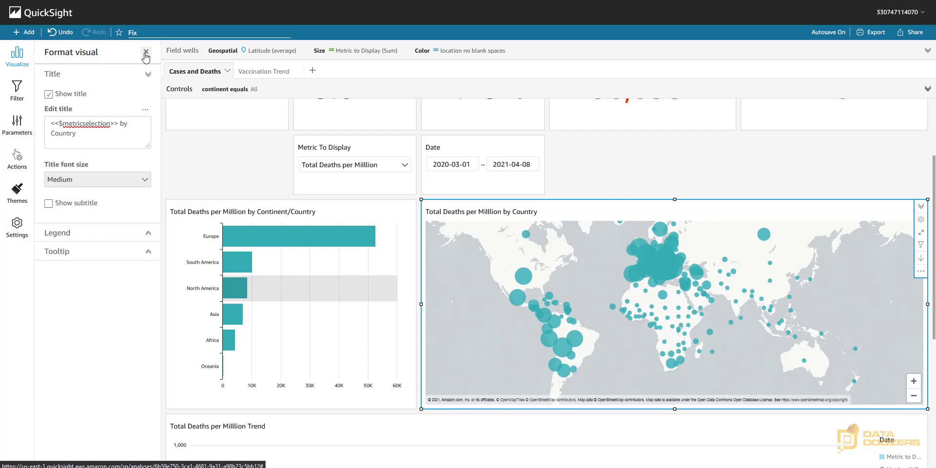
Close the Format visual pane and open the toolbar Add menu.
{"action": "left_click", "coordinate": [146, 54]}
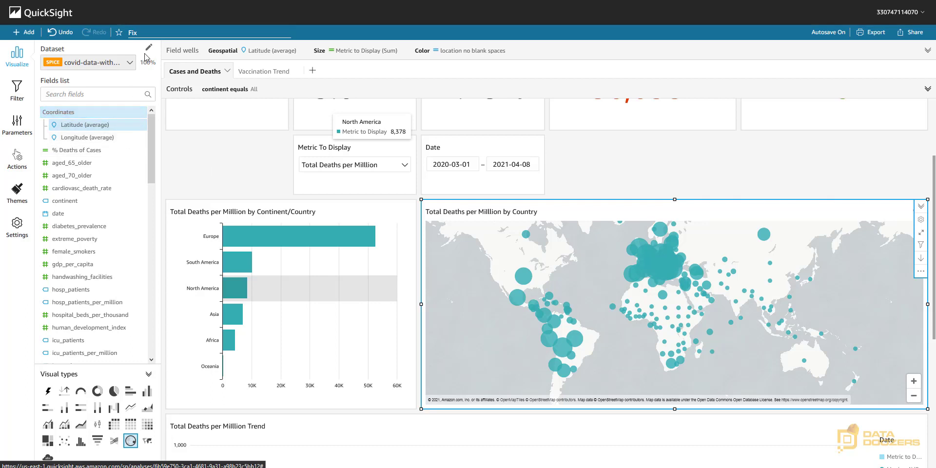
{"action": "left_click", "coordinate": [147, 47]}
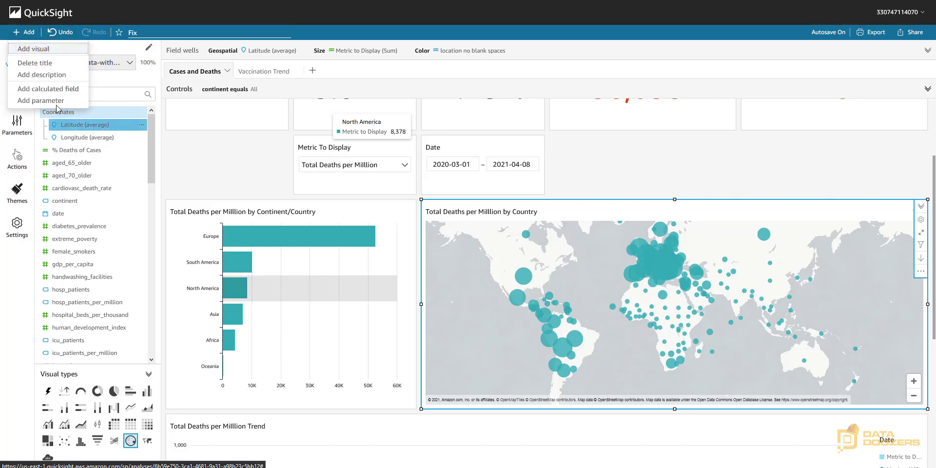
Create calculated field 'Metric - tooltip' whose formula is the metricselection parameter, and save it.
{"action": "left_click", "coordinate": [46, 89]}
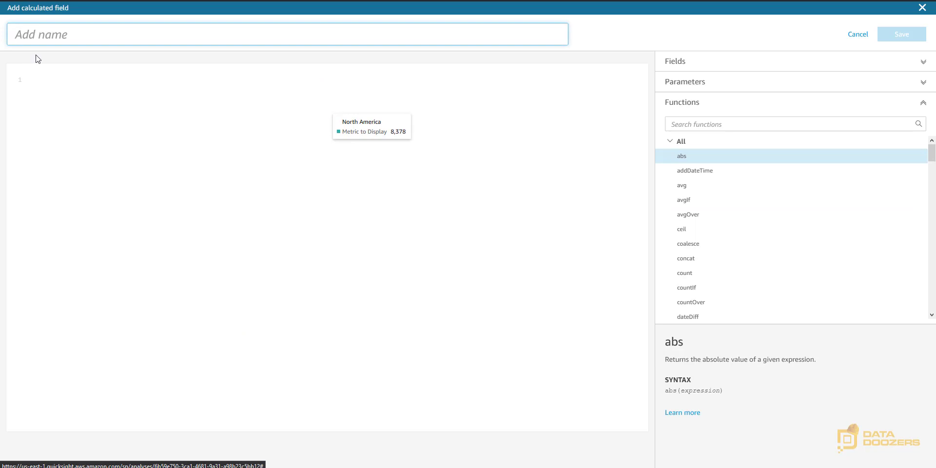
{"action": "type", "text": "M"}
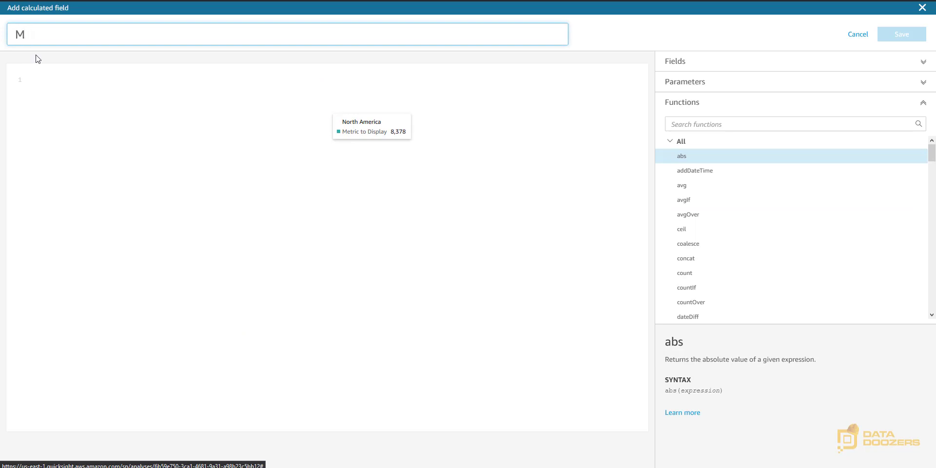
{"action": "type", "text": "etric -"}
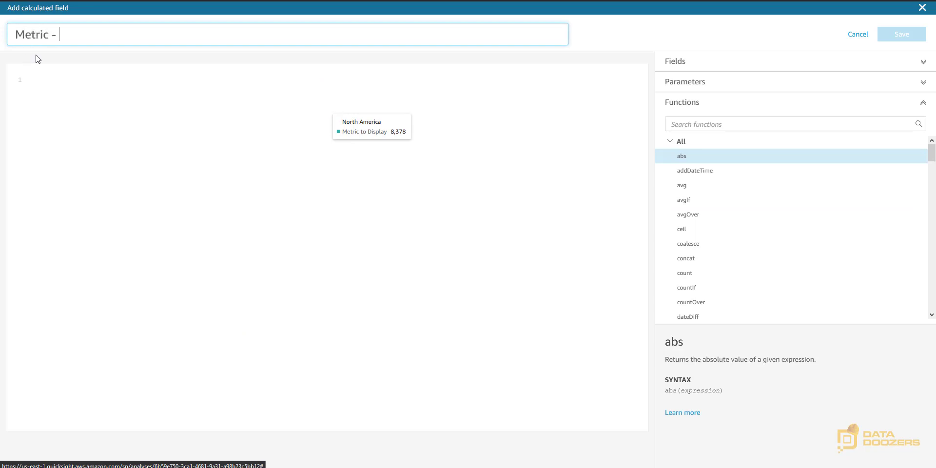
{"action": "type", "text": "tooltip"}
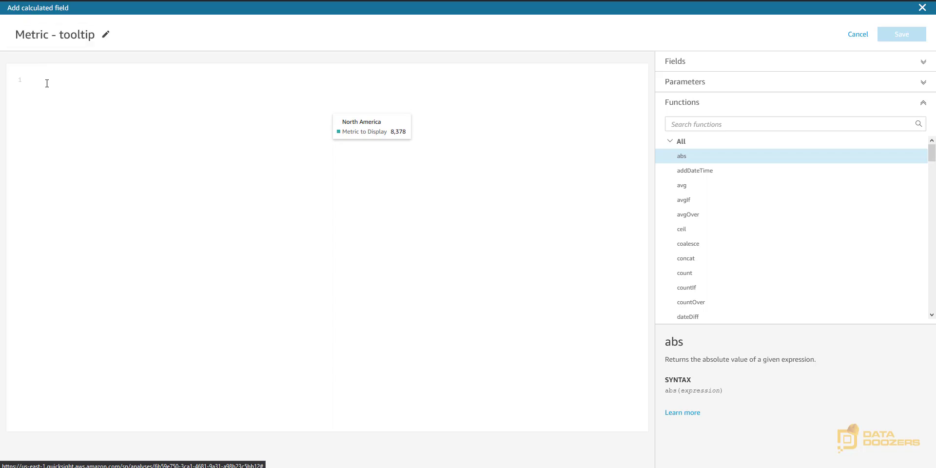
{"action": "left_click", "coordinate": [686, 81]}
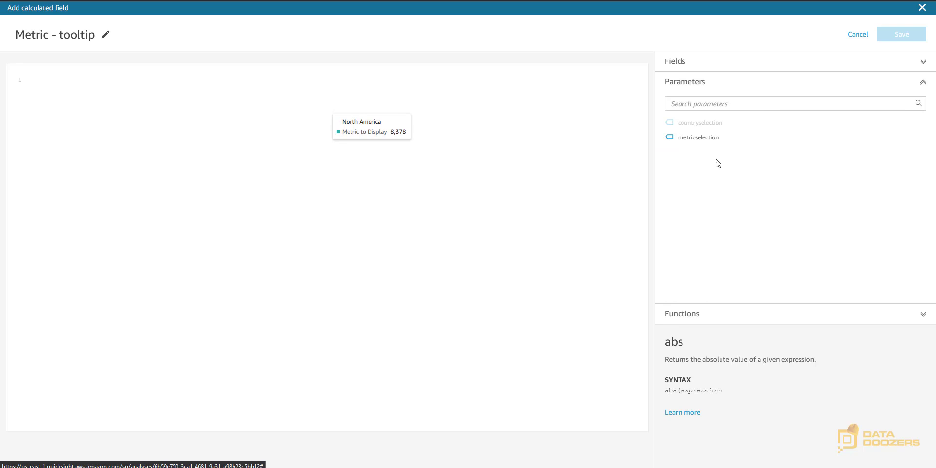
{"action": "left_click", "coordinate": [698, 137]}
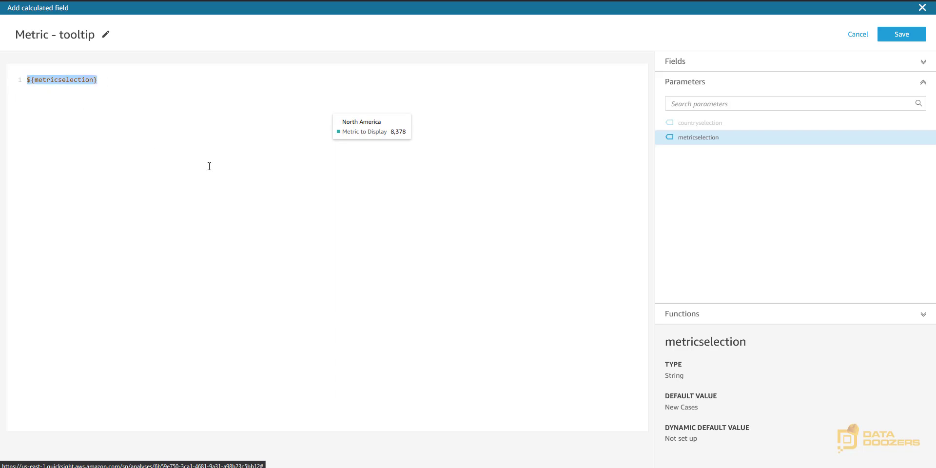
{"action": "mouse_move", "coordinate": [807, 129]}
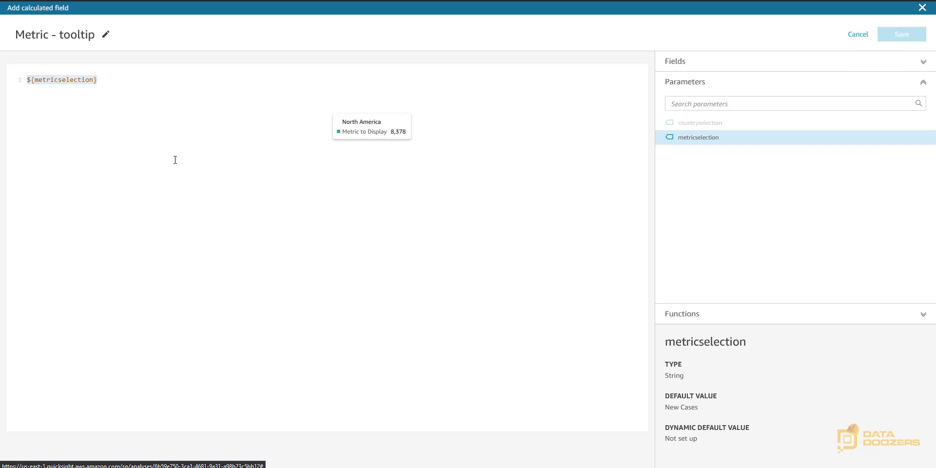
{"action": "left_click", "coordinate": [858, 35]}
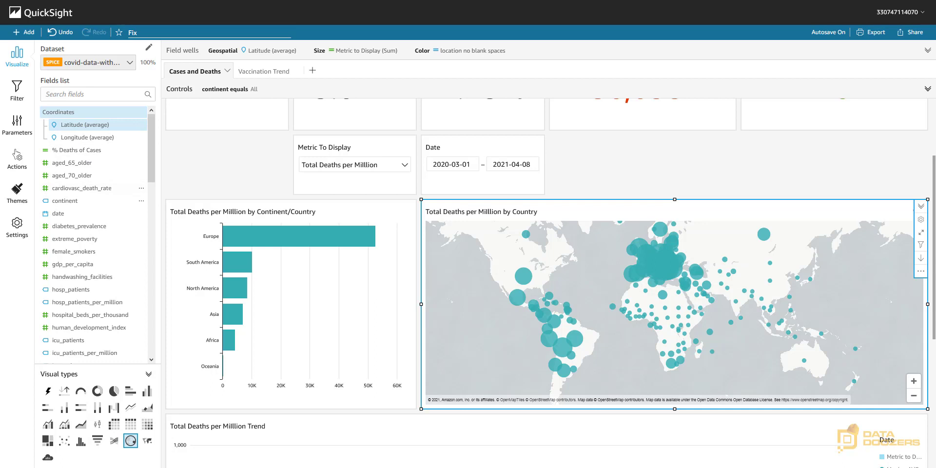
{"action": "mouse_move", "coordinate": [921, 218]}
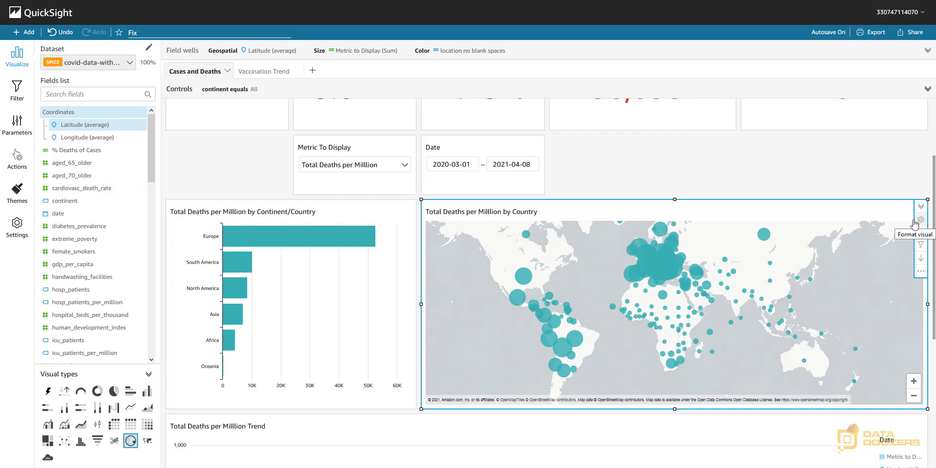
{"action": "mouse_move", "coordinate": [524, 279]}
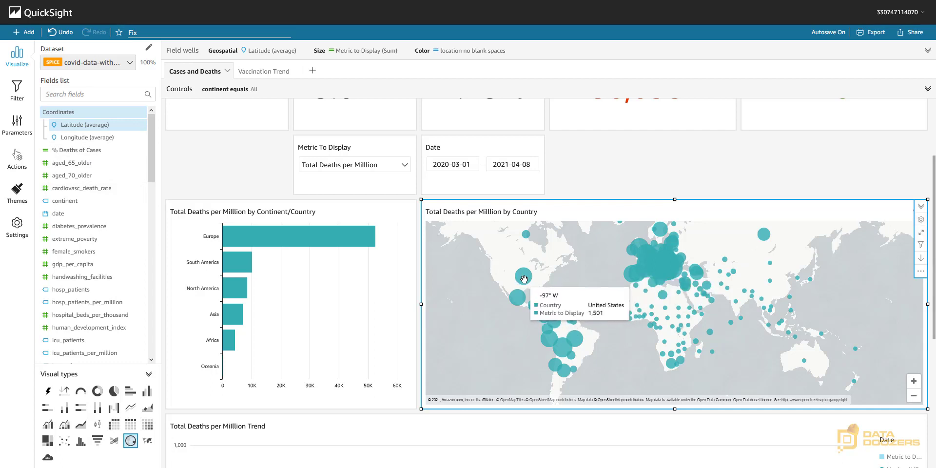
{"action": "mouse_move", "coordinate": [920, 217]}
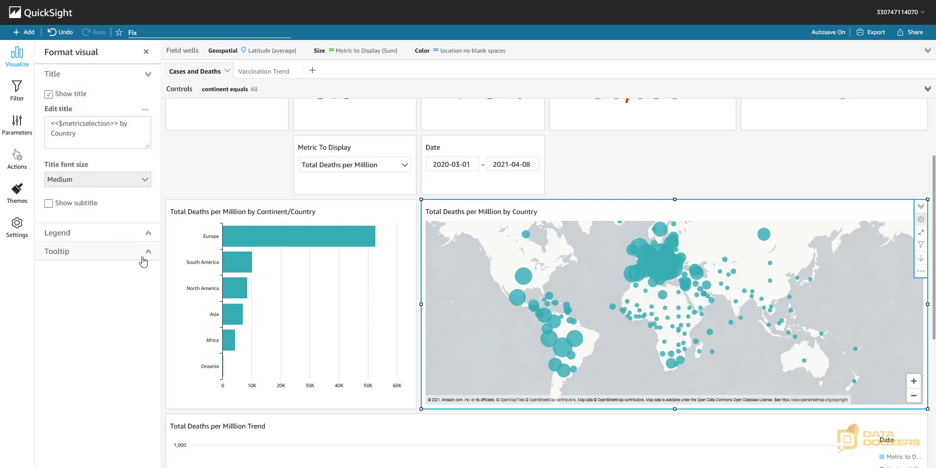
Expand the Tooltip section of the country map's Format visual pane.
{"action": "left_click", "coordinate": [147, 251]}
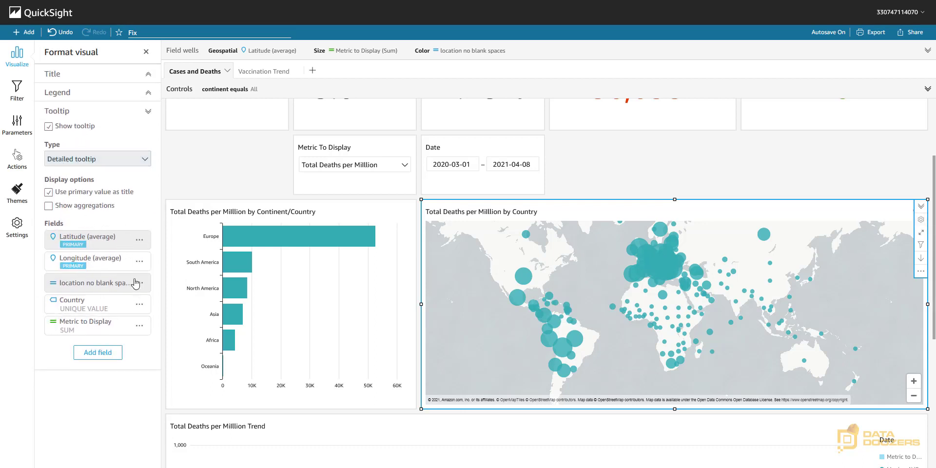
{"action": "mouse_move", "coordinate": [524, 275]}
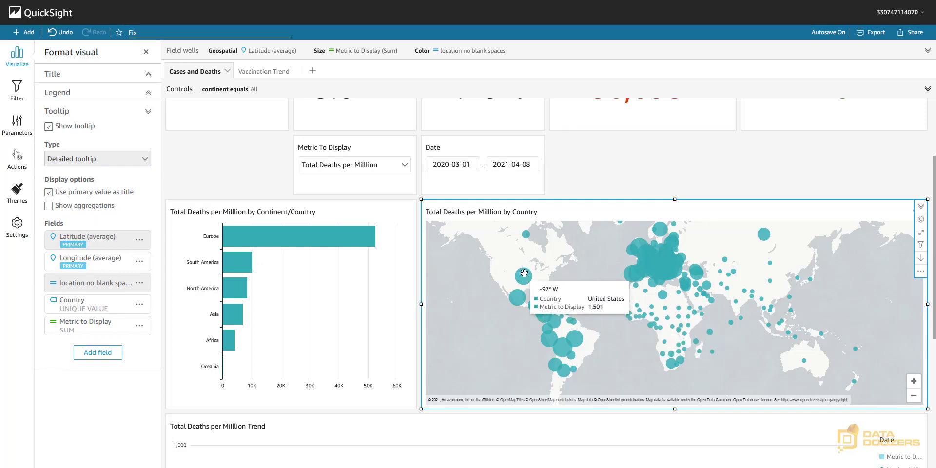
{"action": "mouse_move", "coordinate": [523, 275]}
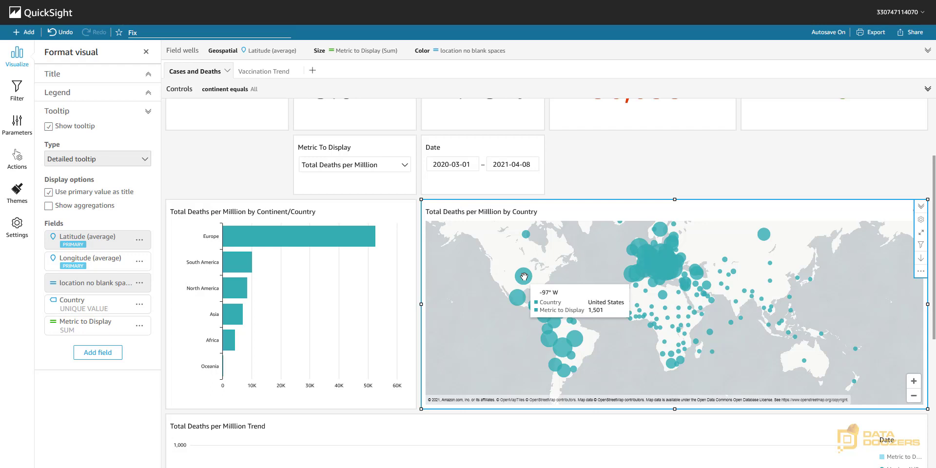
{"action": "left_click", "coordinate": [140, 259]}
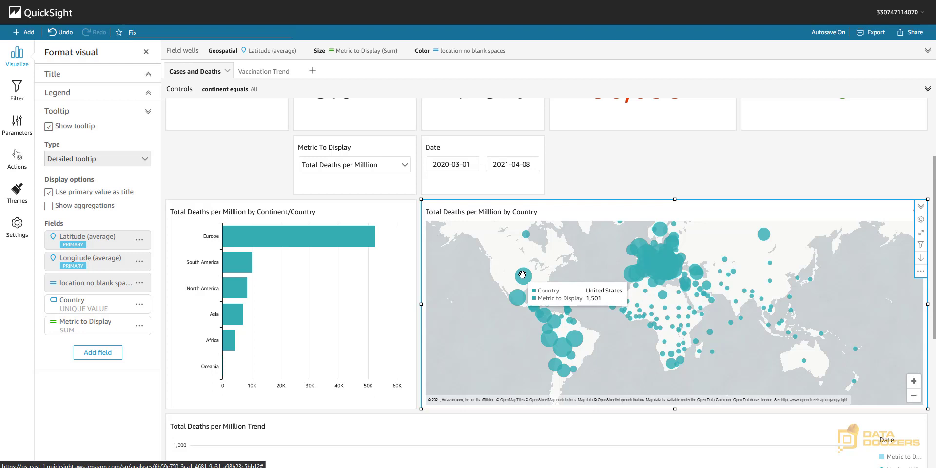
{"action": "mouse_move", "coordinate": [108, 190]}
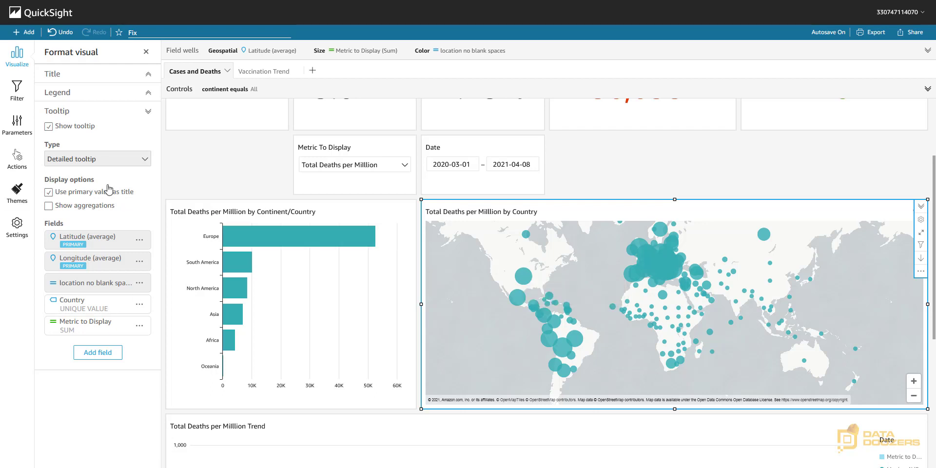
Add the Metric - tooltip field to the map tooltip with custom label 'Label'.
{"action": "left_click", "coordinate": [98, 352]}
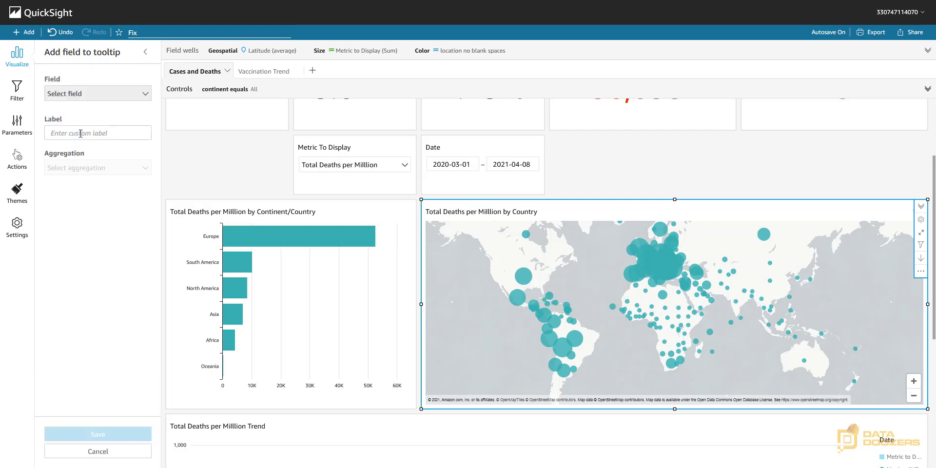
{"action": "left_click", "coordinate": [96, 93]}
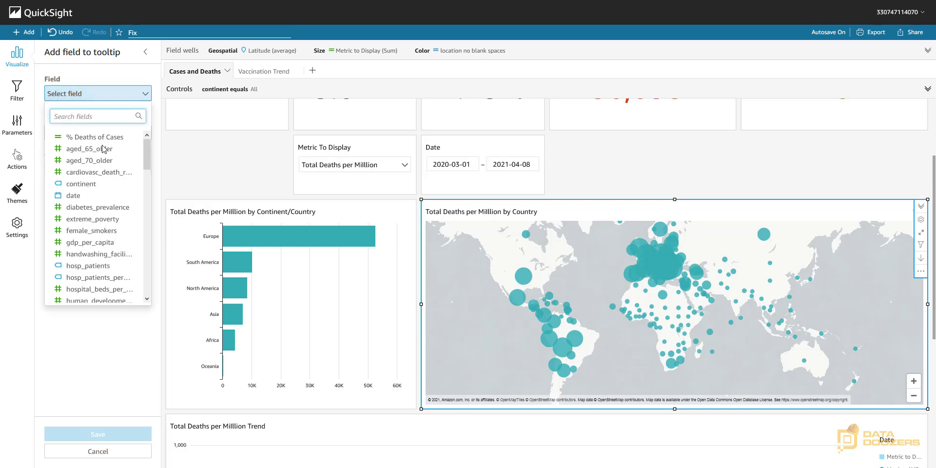
{"action": "scroll", "scroll_direction": "down", "scroll_amount": 3}
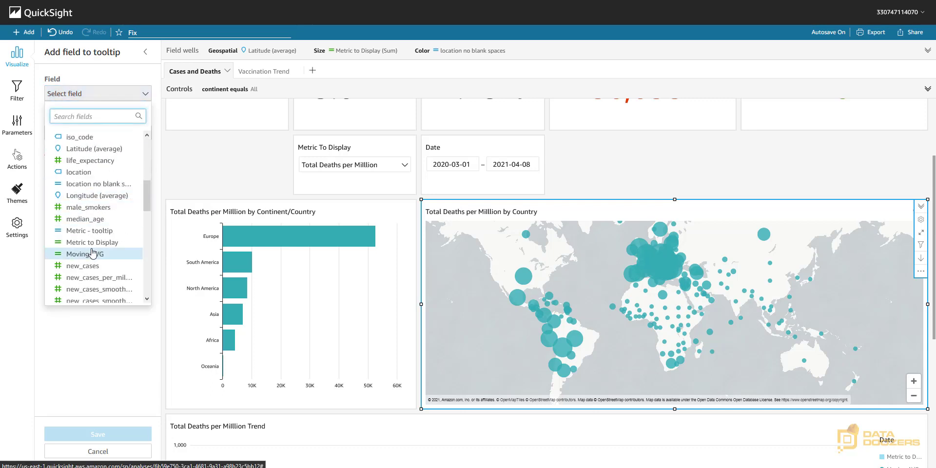
{"action": "left_click", "coordinate": [88, 230]}
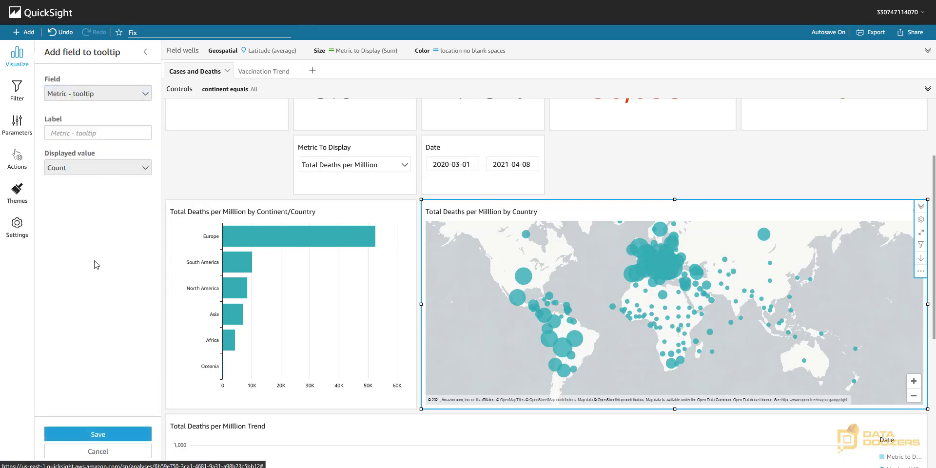
{"action": "left_click", "coordinate": [98, 133]}
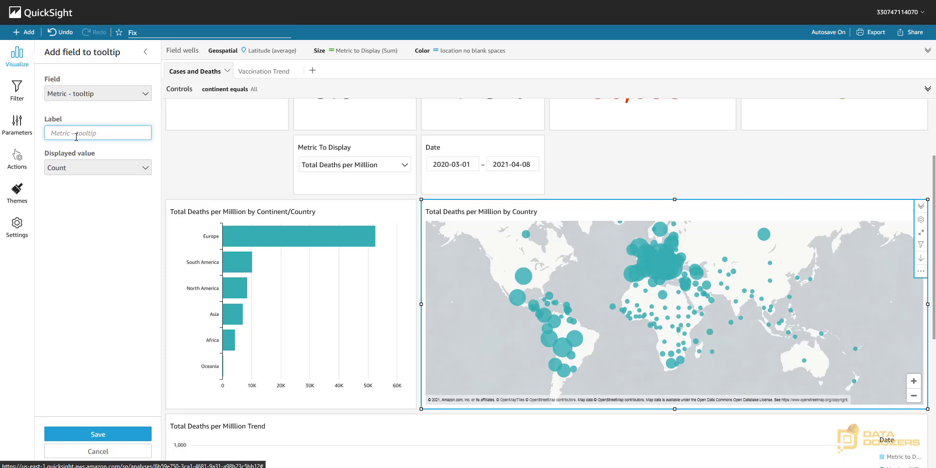
{"action": "type", "text": "Label"}
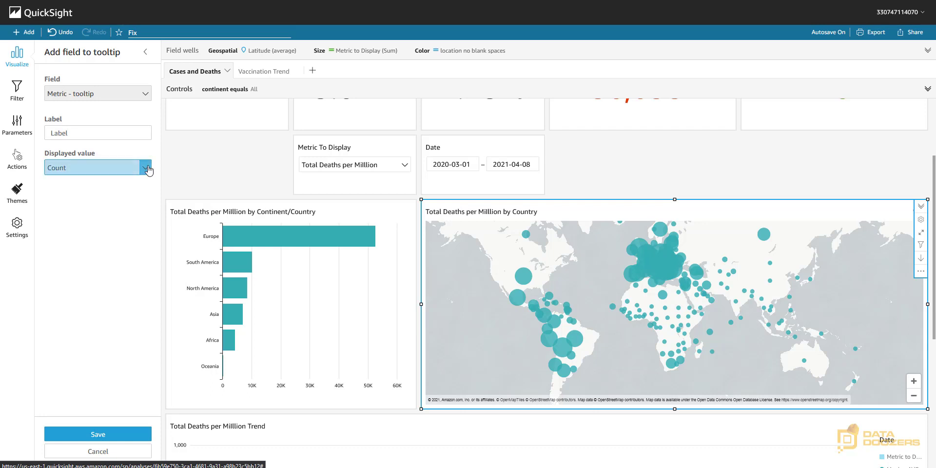
Set the tooltip field's displayed value to Unique value and save it.
{"action": "left_click", "coordinate": [146, 167]}
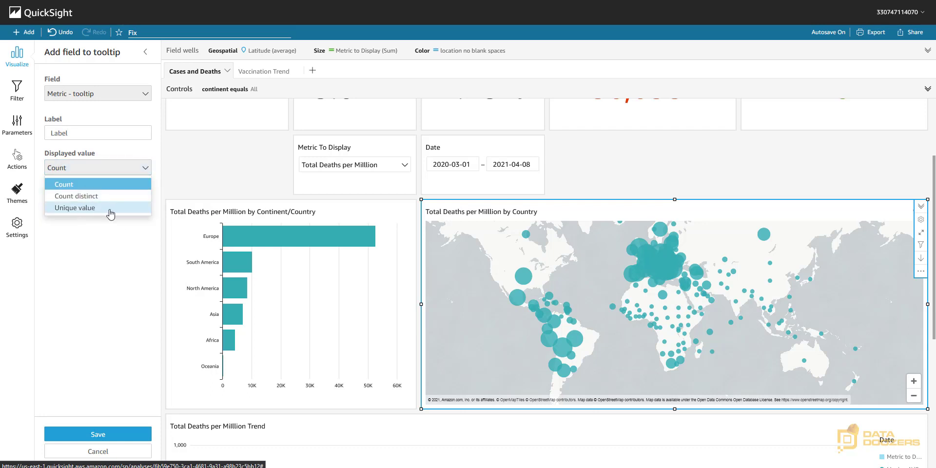
{"action": "mouse_move", "coordinate": [524, 280]}
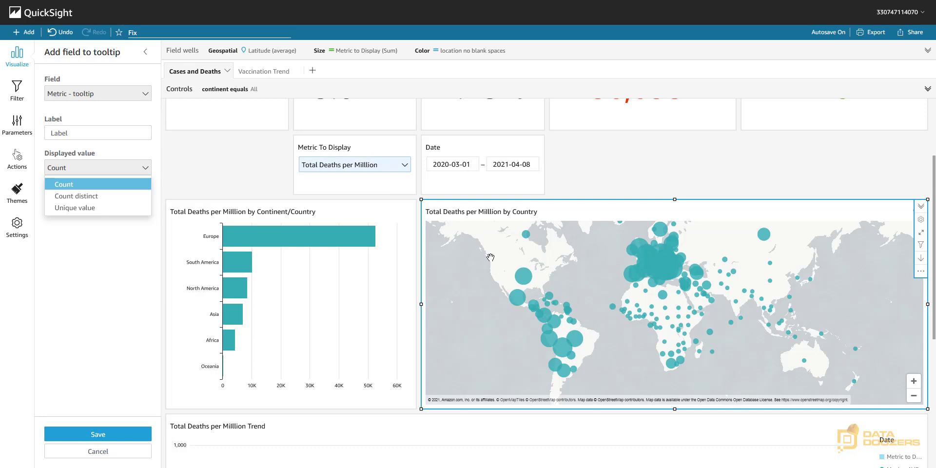
{"action": "mouse_move", "coordinate": [75, 208]}
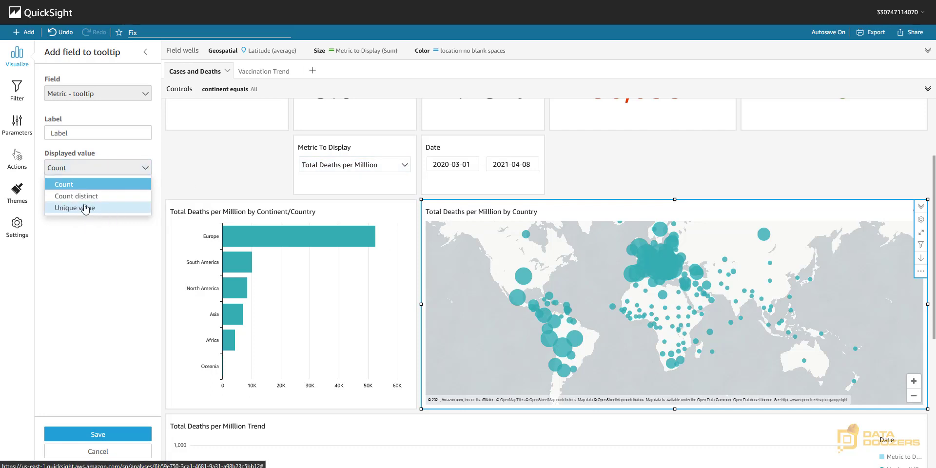
{"action": "mouse_move", "coordinate": [76, 196]}
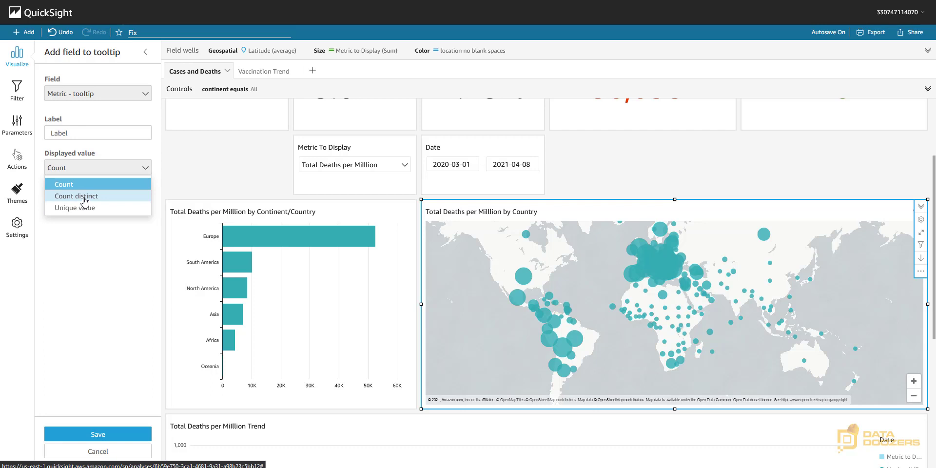
{"action": "mouse_move", "coordinate": [75, 207]}
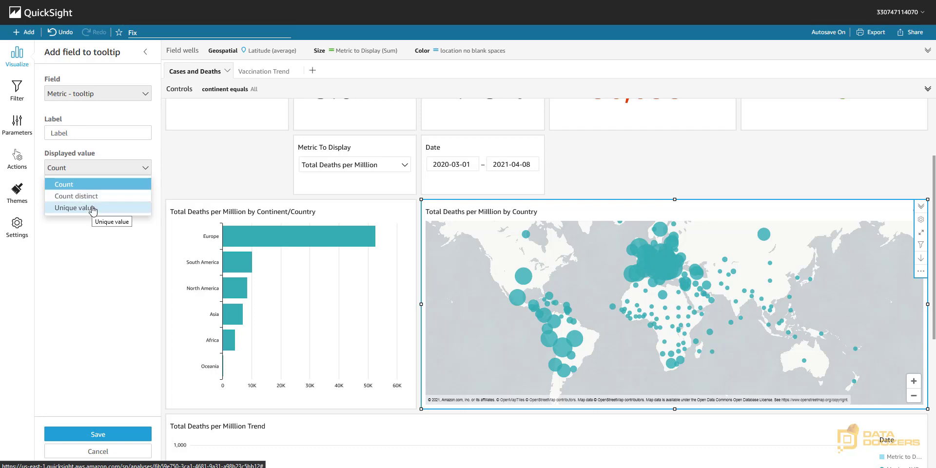
{"action": "mouse_move", "coordinate": [82, 207]}
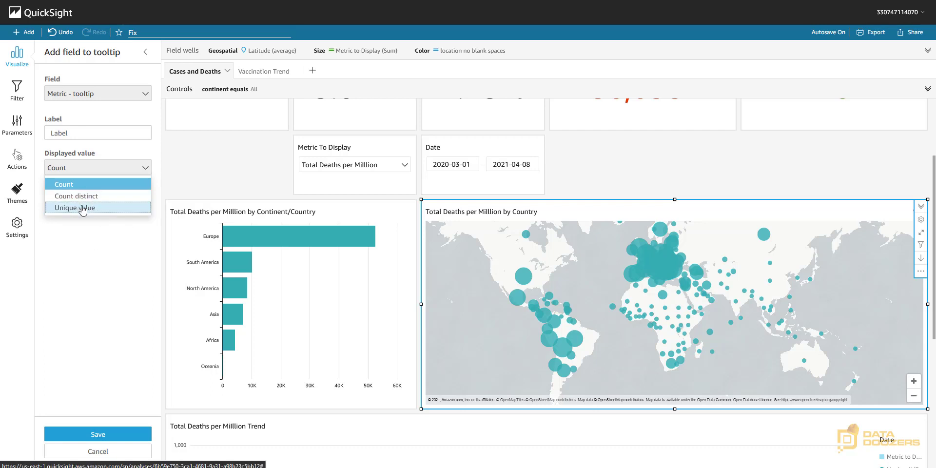
{"action": "left_click", "coordinate": [73, 206]}
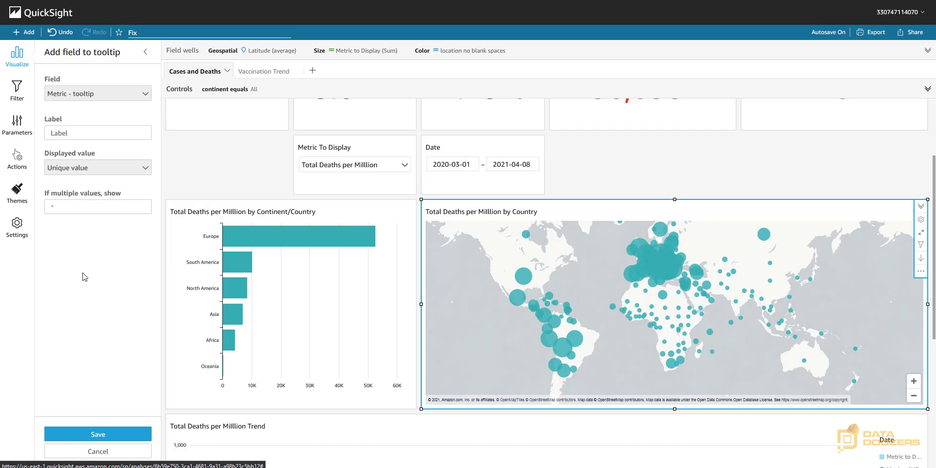
{"action": "left_click", "coordinate": [98, 207]}
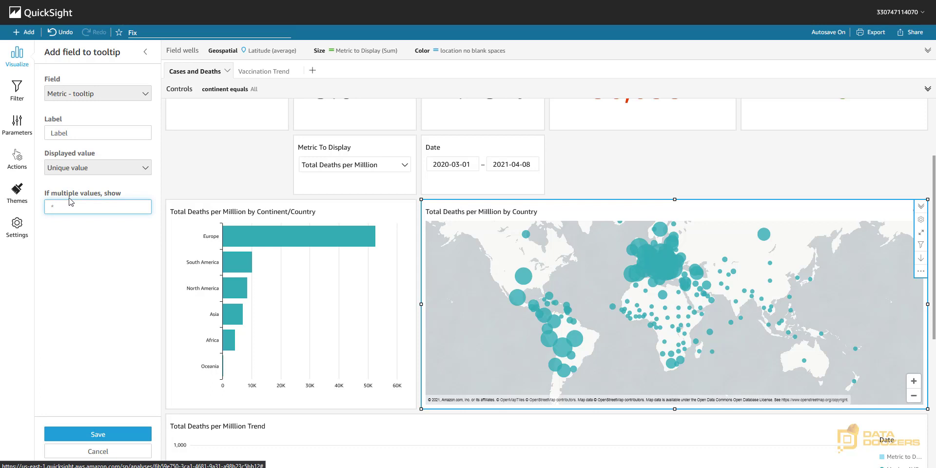
{"action": "mouse_move", "coordinate": [73, 248]}
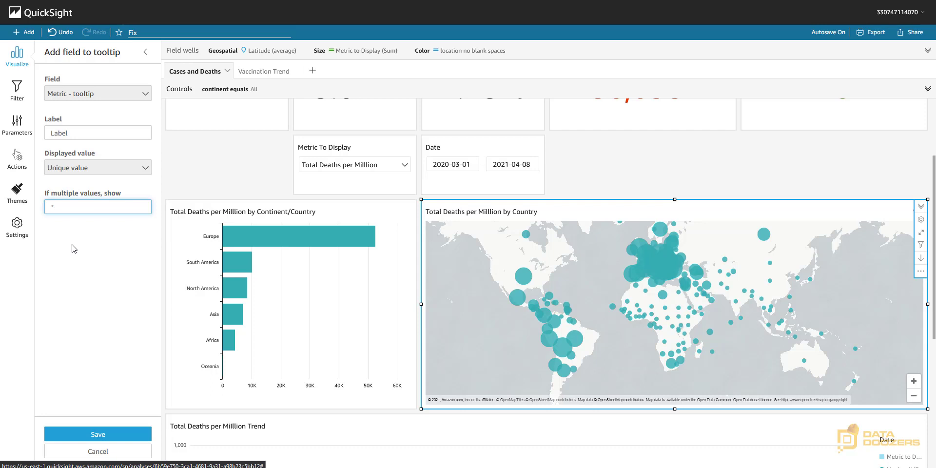
{"action": "left_click", "coordinate": [98, 206]}
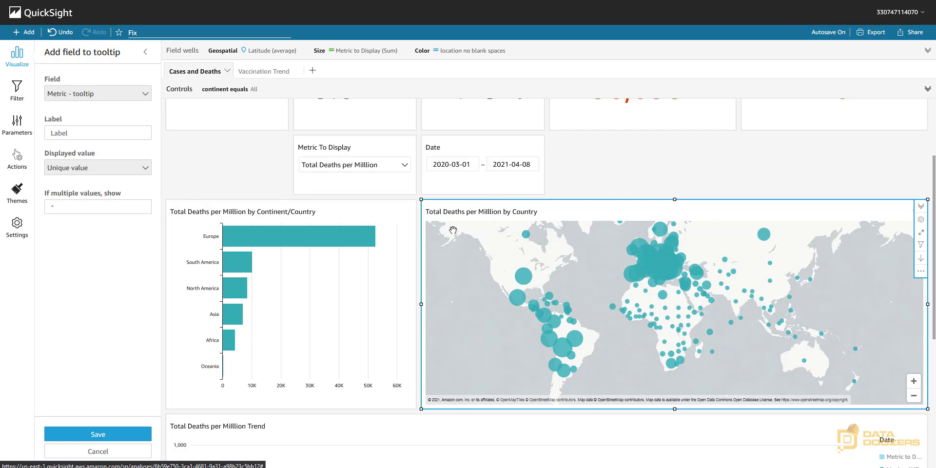
{"action": "mouse_move", "coordinate": [464, 244]}
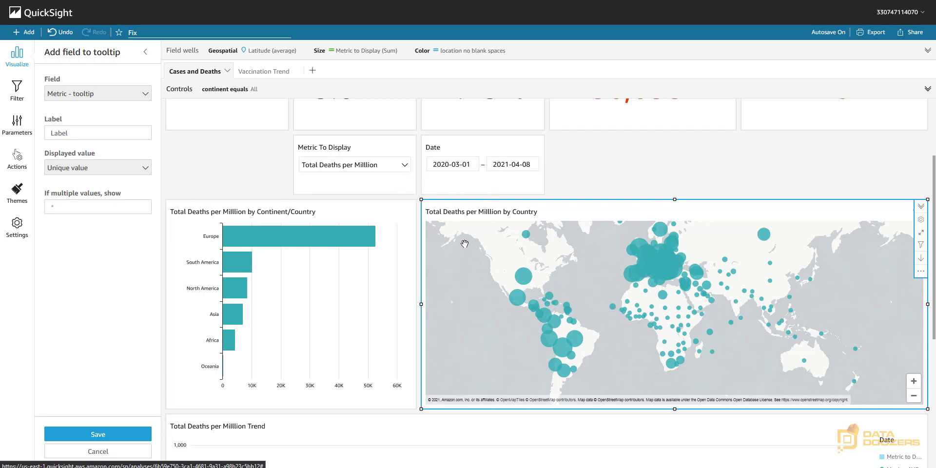
{"action": "mouse_move", "coordinate": [98, 434]}
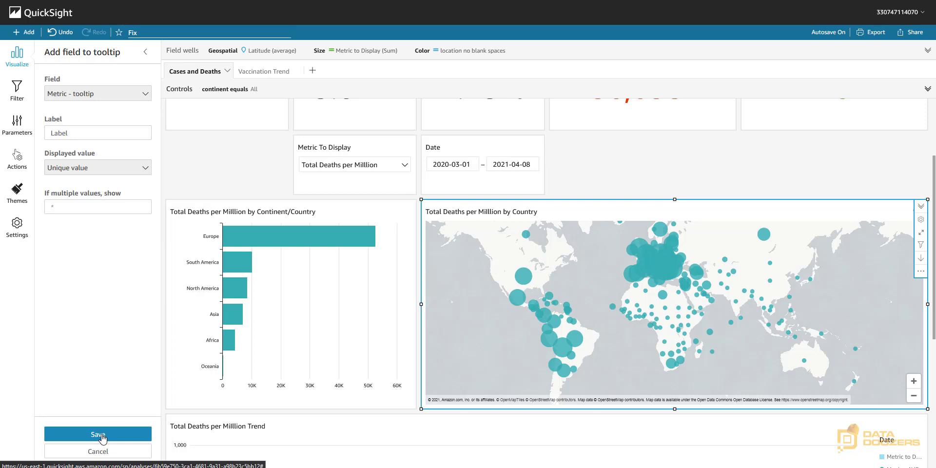
{"action": "left_click", "coordinate": [98, 434]}
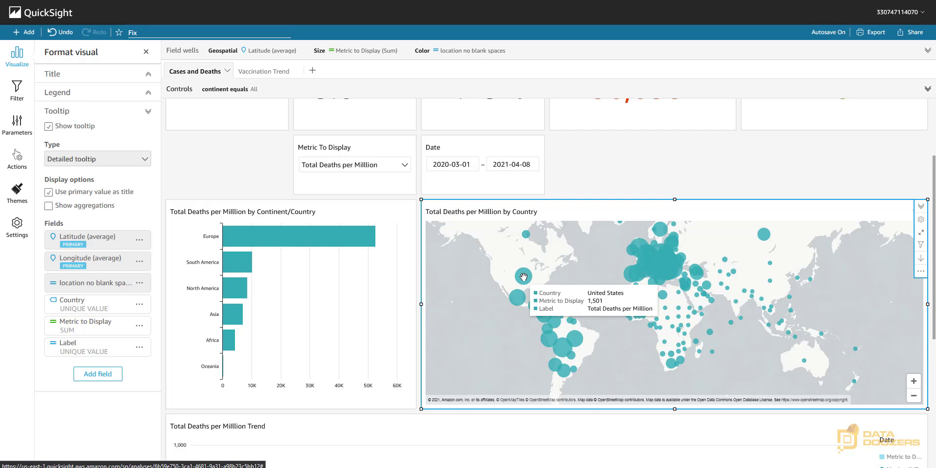
Edit the Label tooltip field and rename it to Metric.
{"action": "left_click", "coordinate": [139, 346]}
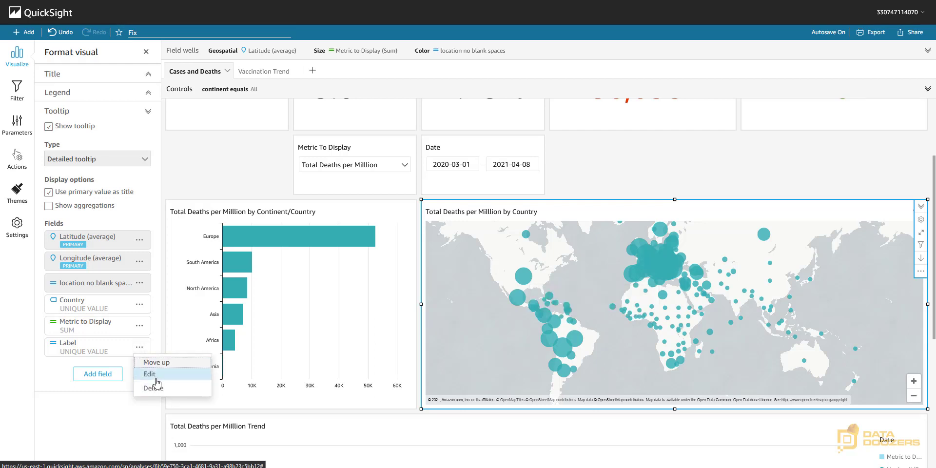
{"action": "left_click", "coordinate": [148, 374]}
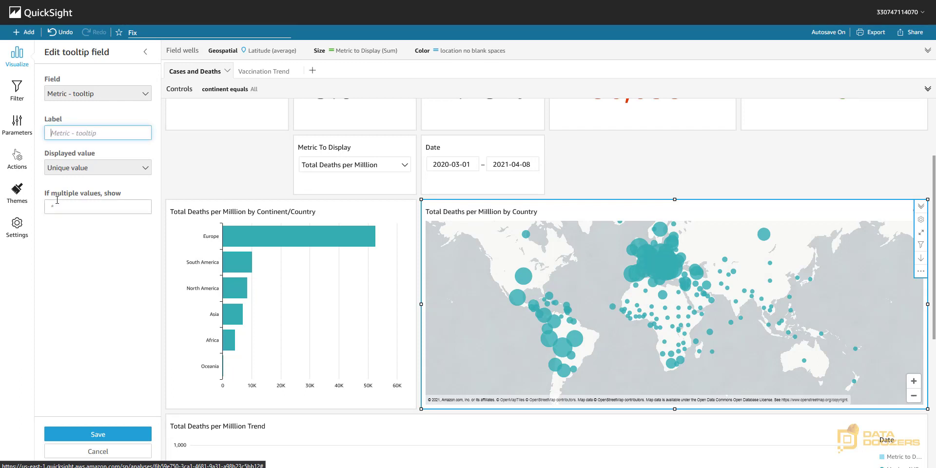
{"action": "type", "text": "Metri"}
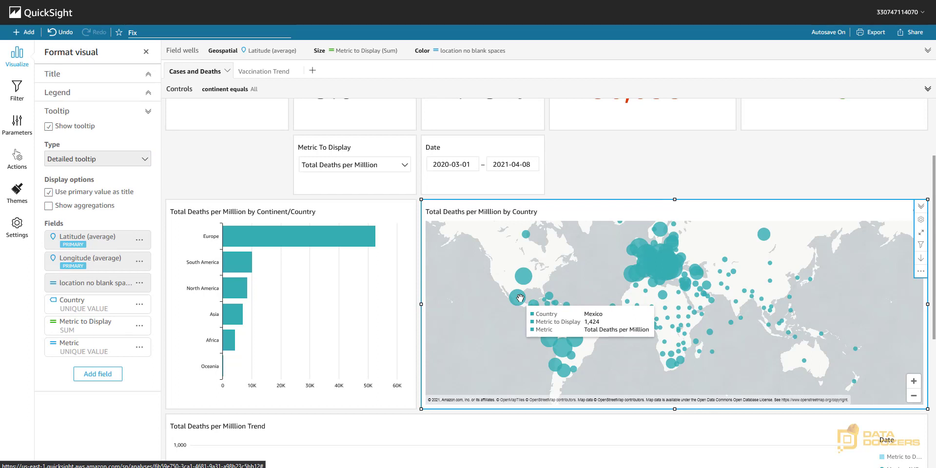
{"action": "mouse_move", "coordinate": [143, 352]}
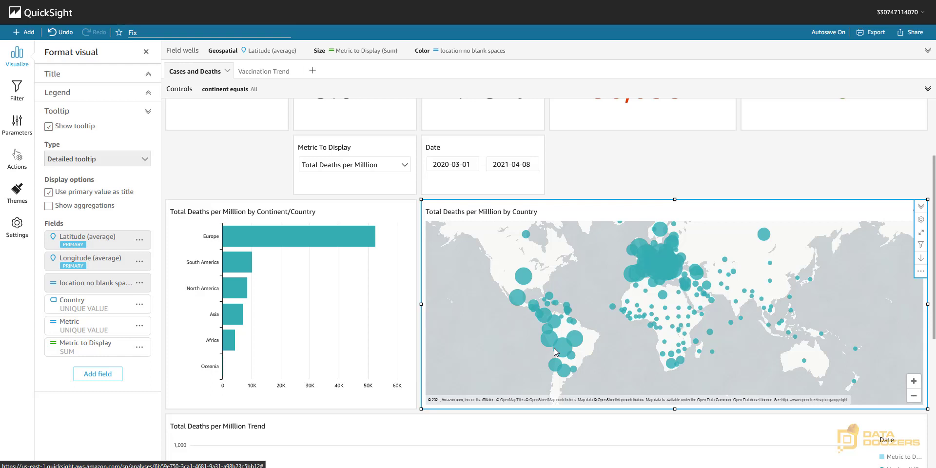
{"action": "mouse_move", "coordinate": [522, 276]}
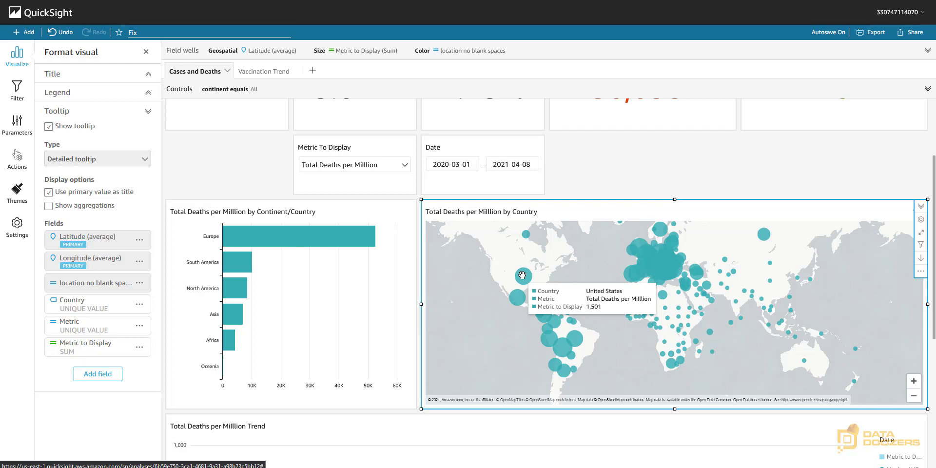
Relabel the Metric to Display tooltip field as Value and save it.
{"action": "left_click", "coordinate": [140, 347]}
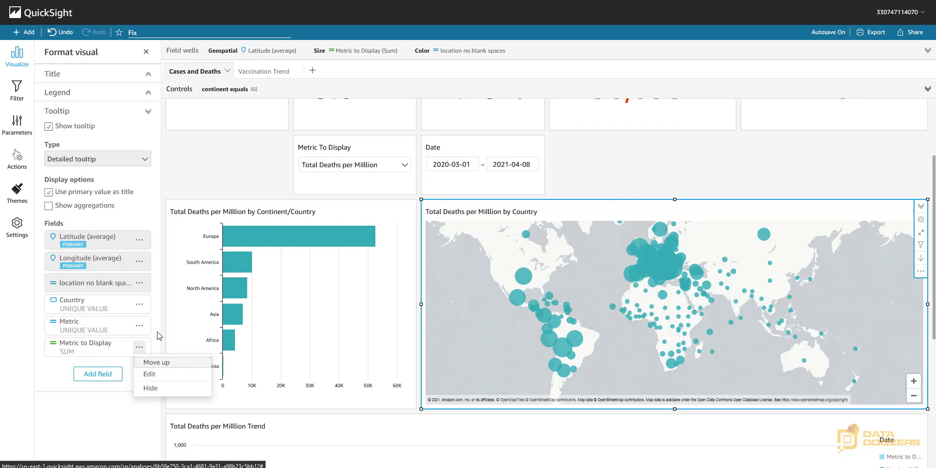
{"action": "left_click", "coordinate": [148, 373]}
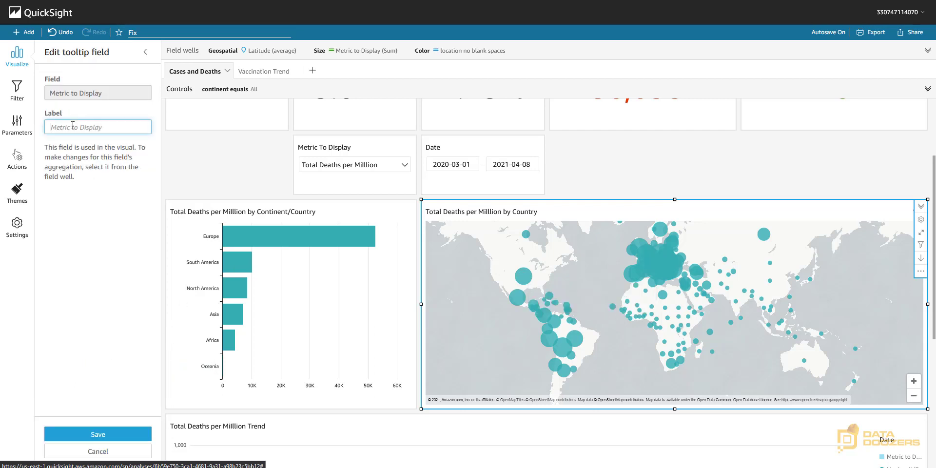
{"action": "type", "text": "Val"}
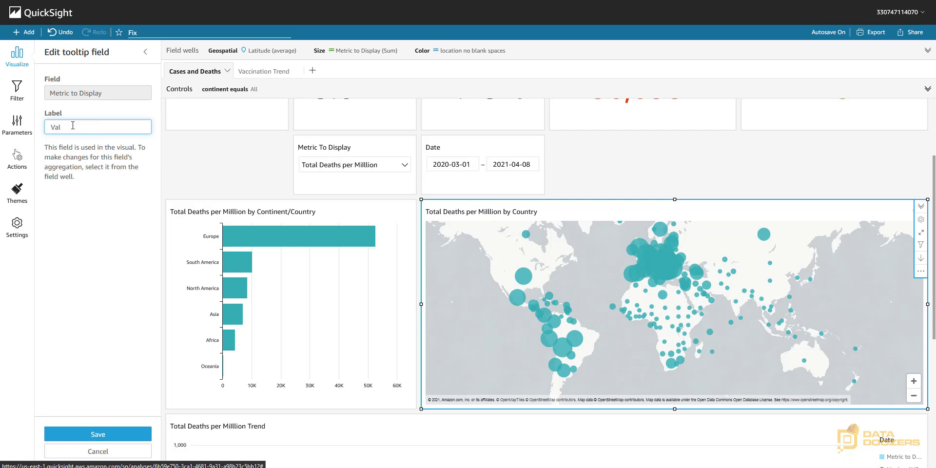
{"action": "type", "text": "ue"}
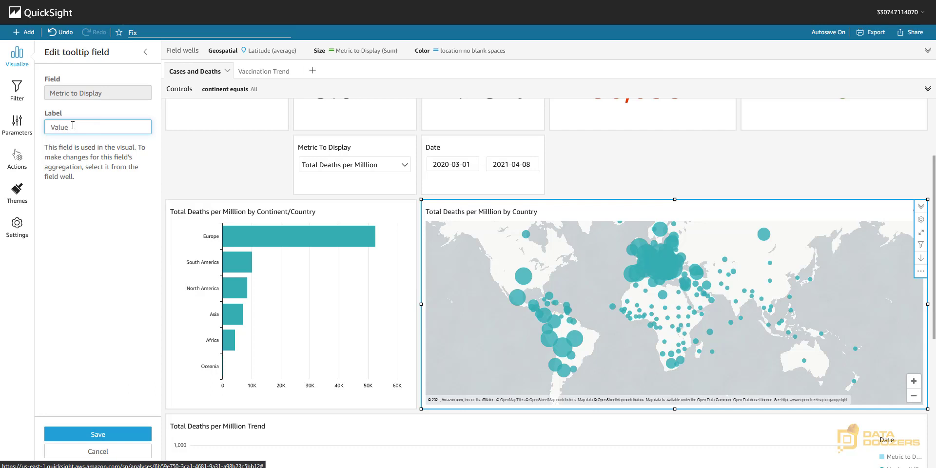
{"action": "left_click", "coordinate": [97, 434]}
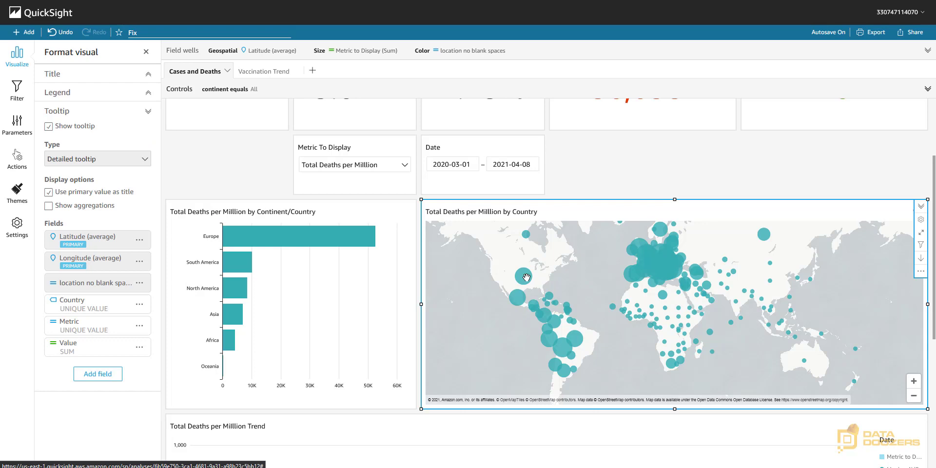
{"action": "mouse_move", "coordinate": [525, 279]}
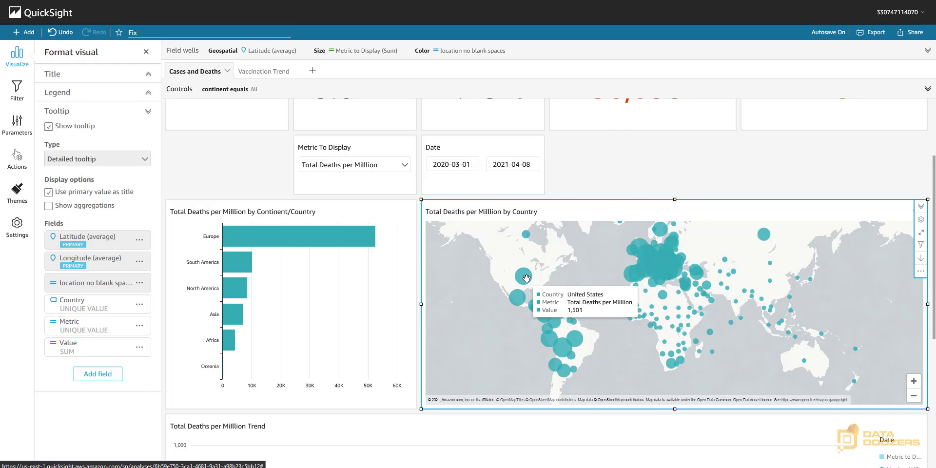
{"action": "mouse_move", "coordinate": [406, 164]}
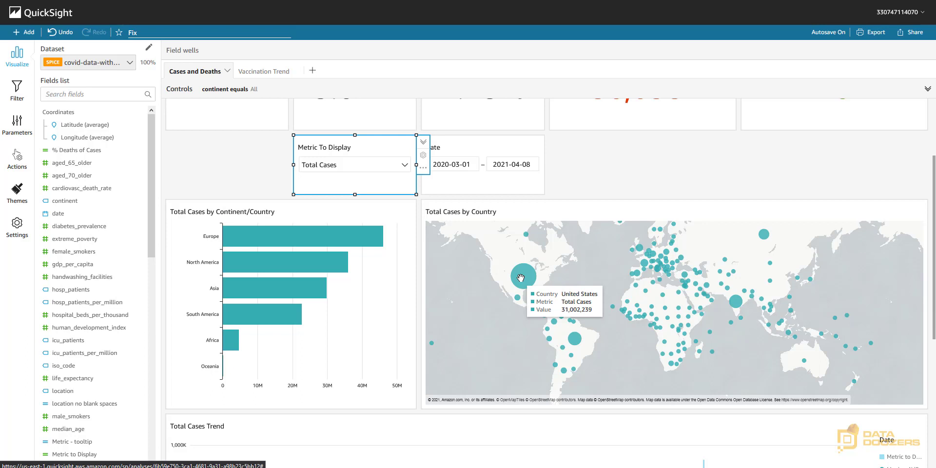
{"action": "mouse_move", "coordinate": [321, 237]}
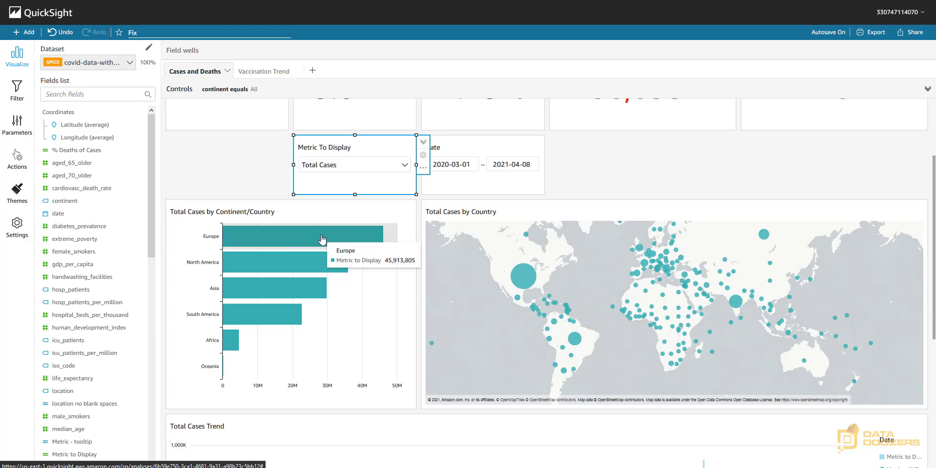
{"action": "mouse_move", "coordinate": [300, 235]}
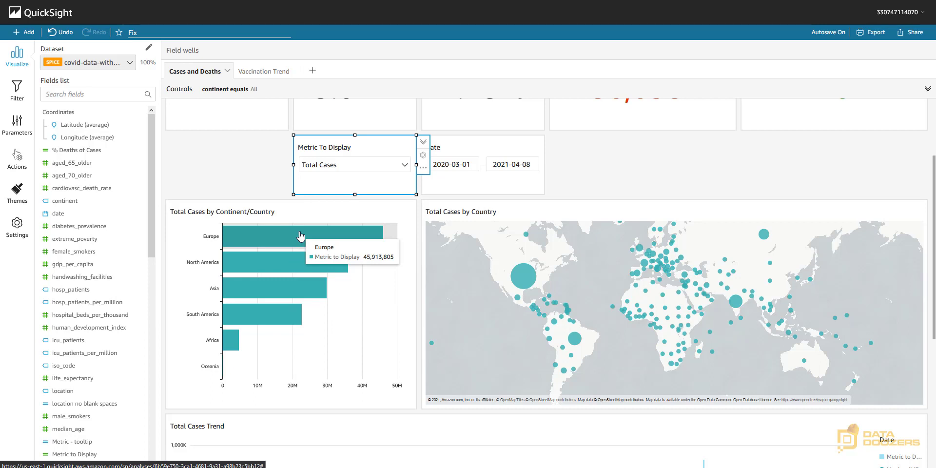
{"action": "mouse_move", "coordinate": [284, 314]}
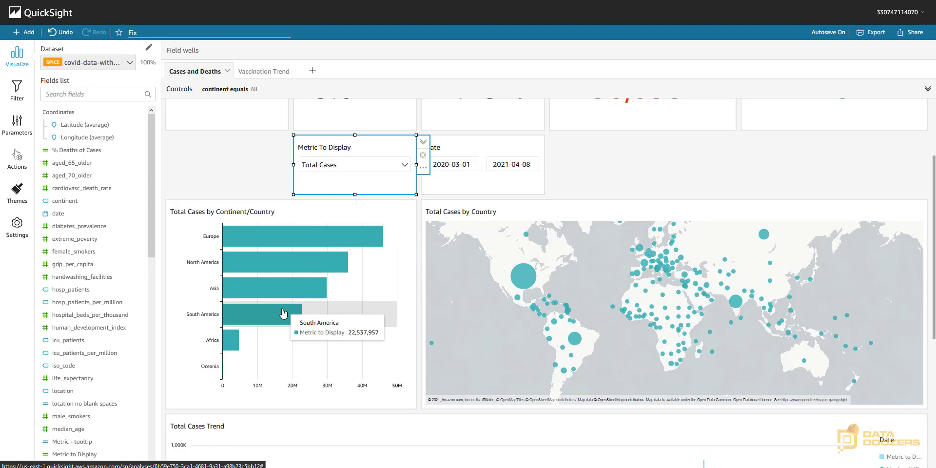
Select Total Cases in the Metric To Display control and check the retitled charts and map tooltip.
{"action": "scroll", "scroll_direction": "down", "scroll_amount": 3}
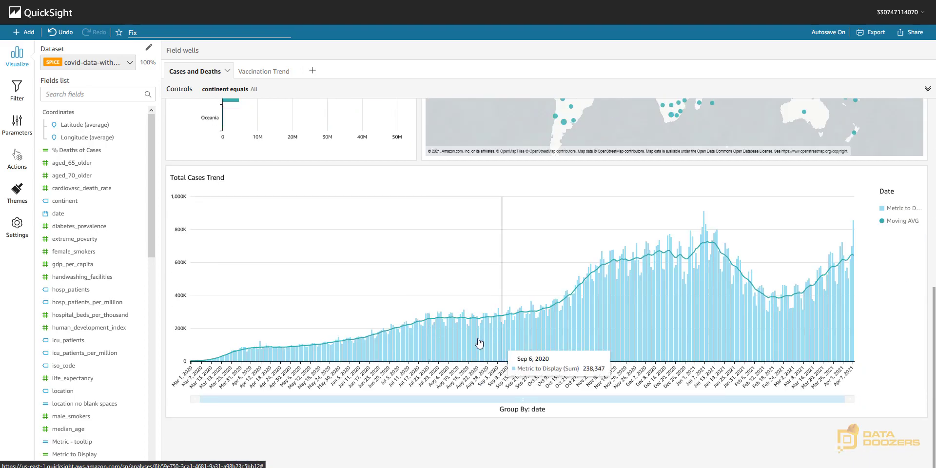
{"action": "scroll", "scroll_direction": "up", "scroll_amount": 3}
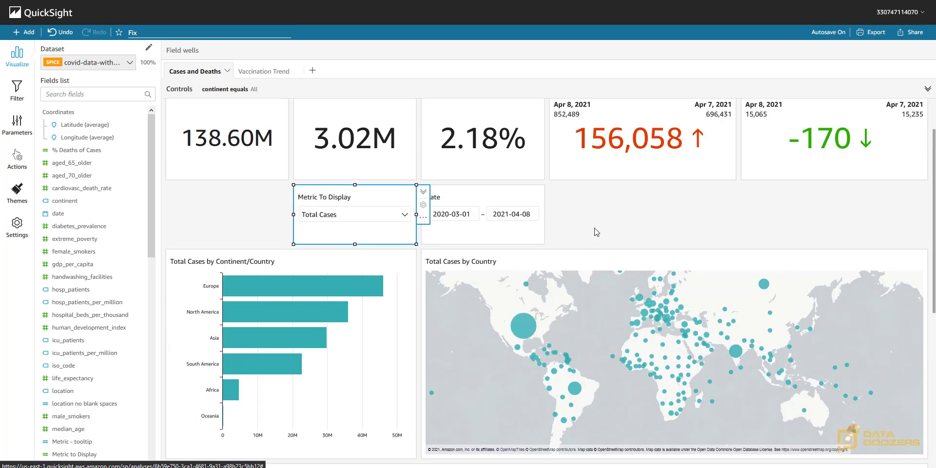
{"action": "left_click", "coordinate": [595, 232]}
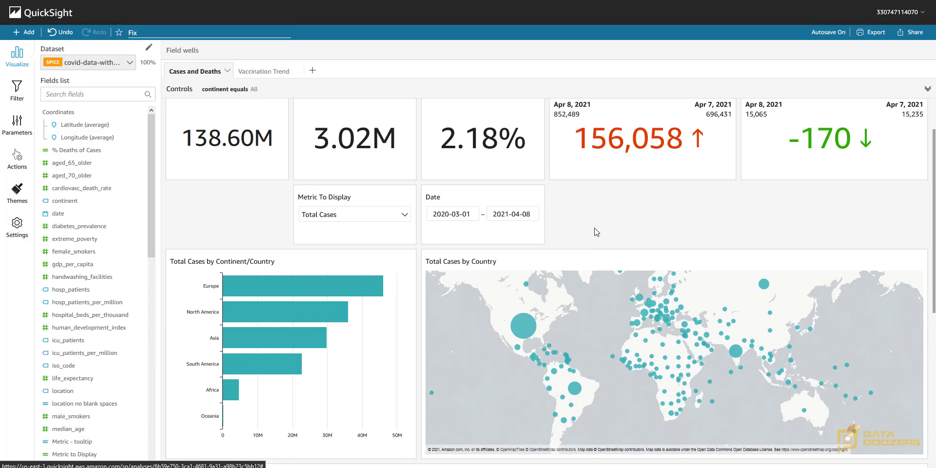